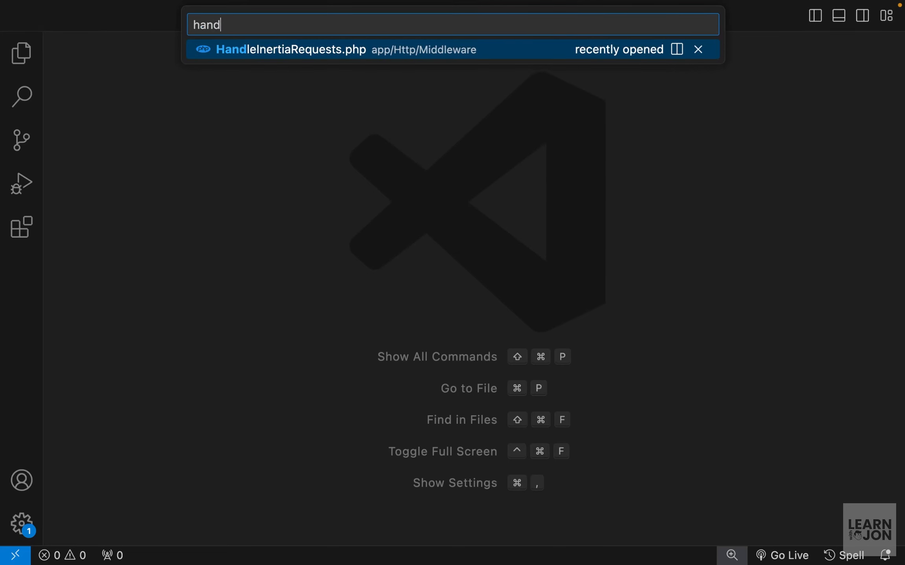
Open HandleInertiaRequests.php via Quick Open and scroll to its share() method
{"action": "left_click", "coordinate": [288, 48]}
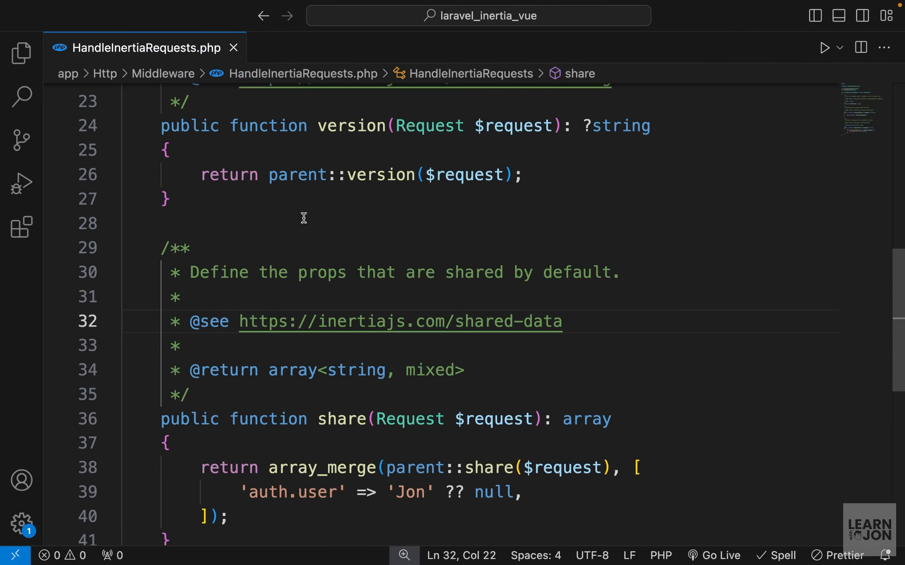
{"action": "scroll", "scroll_direction": "down", "scroll_amount": 3}
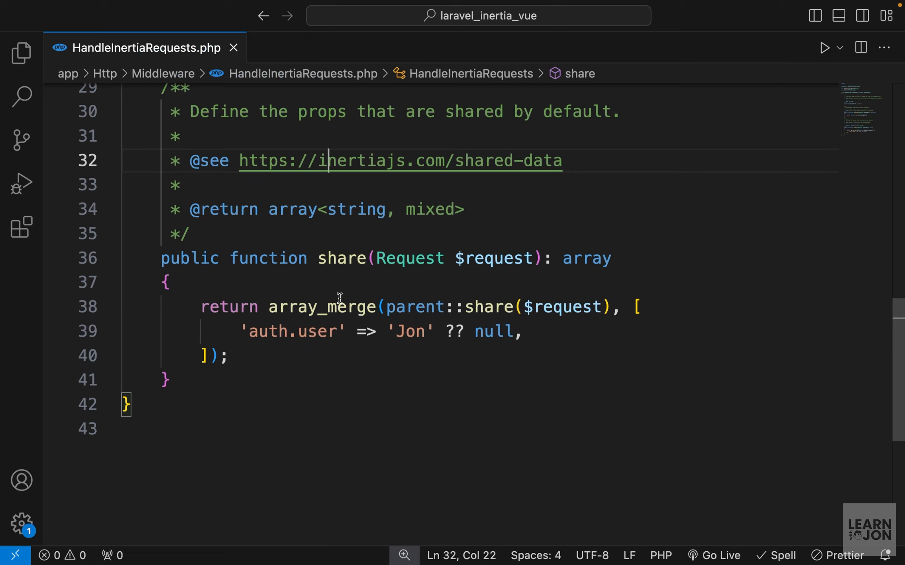
{"action": "mouse_move", "coordinate": [297, 370]}
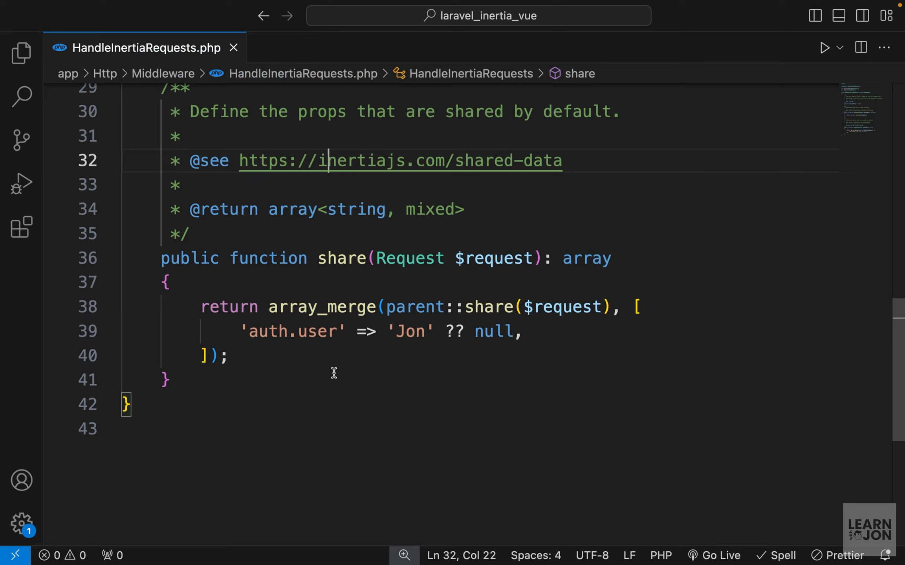
{"action": "mouse_move", "coordinate": [304, 369]}
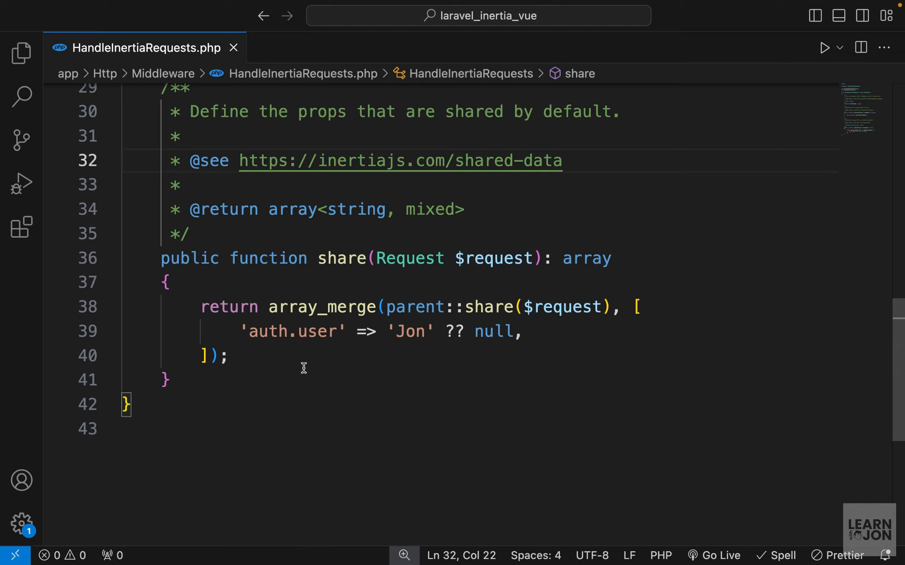
{"action": "left_click_drag", "start_coordinate": [241, 332], "coordinate": [521, 332]}
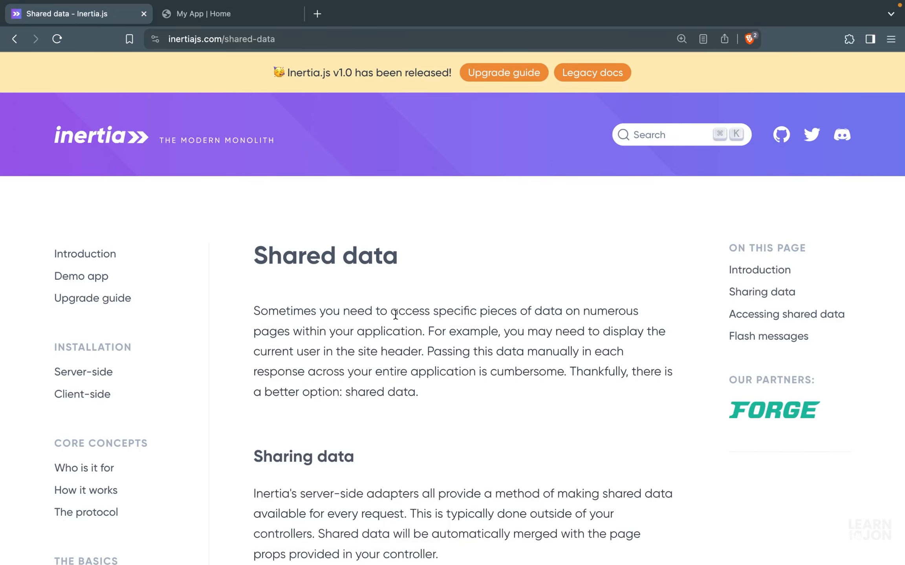
Scroll the Inertia Shared data docs down to the HandleInertiaRequests code sample
{"action": "scroll", "scroll_direction": "down", "scroll_amount": 3}
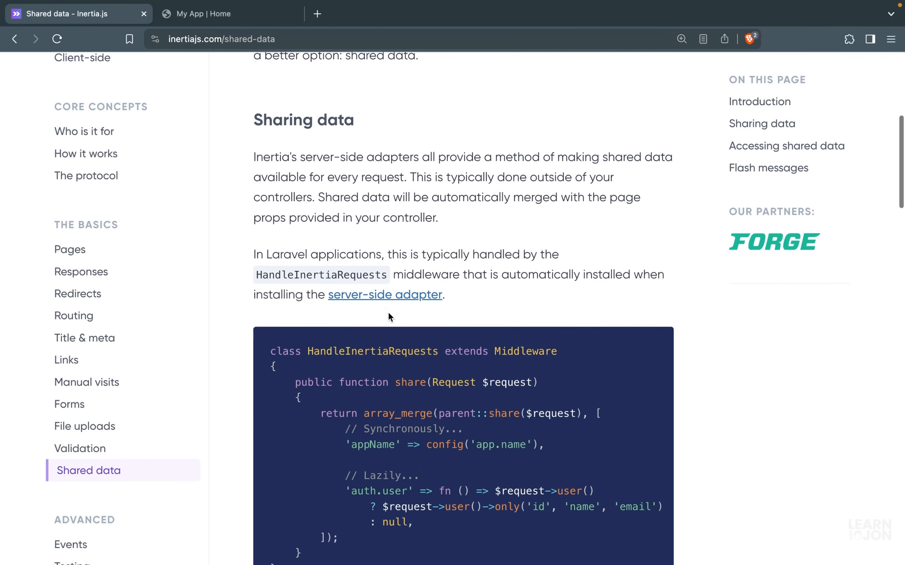
{"action": "scroll", "scroll_direction": "down", "scroll_amount": 3}
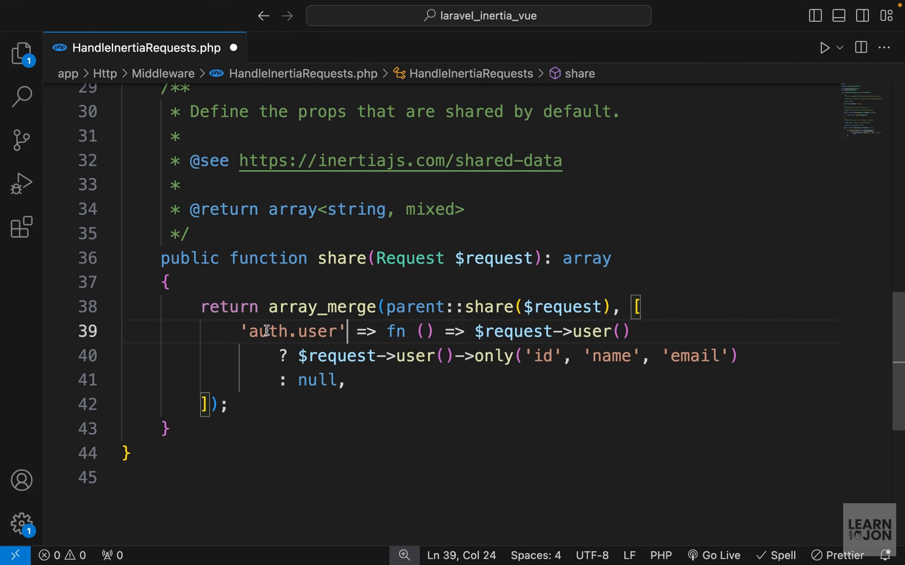
Replace the 'auth.user' entry with a closure returning the user's id, name and email, or null
{"action": "double_click", "coordinate": [316, 332]}
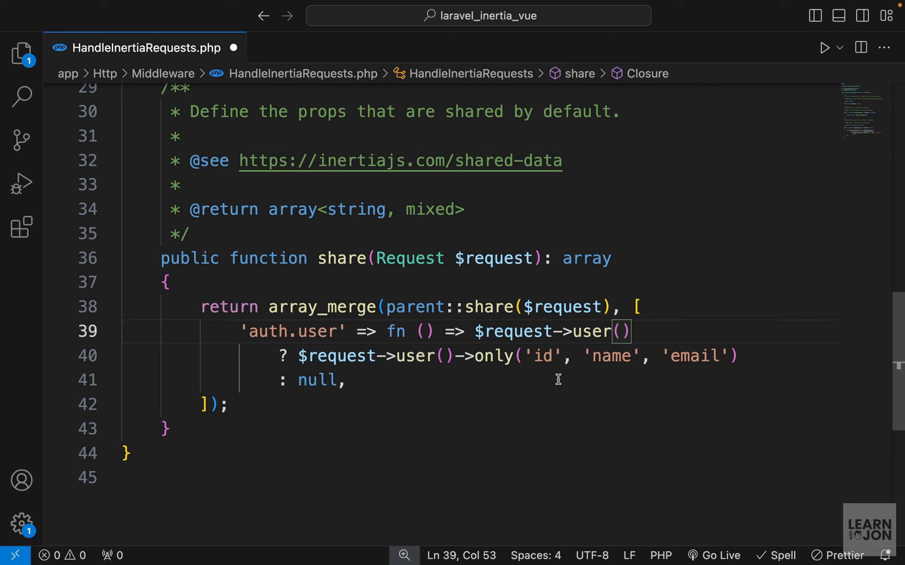
{"action": "left_click_drag", "start_coordinate": [640, 356], "coordinate": [720, 356]}
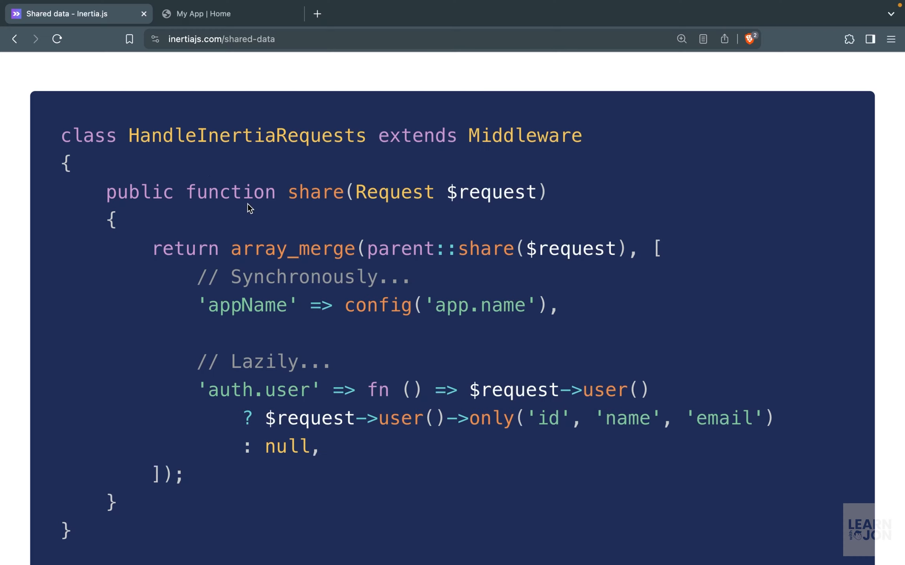
Inspect the <Inertia> component in Vue devtools and expand props.auth.user showing id 3, name Mike
{"action": "left_click", "coordinate": [225, 13]}
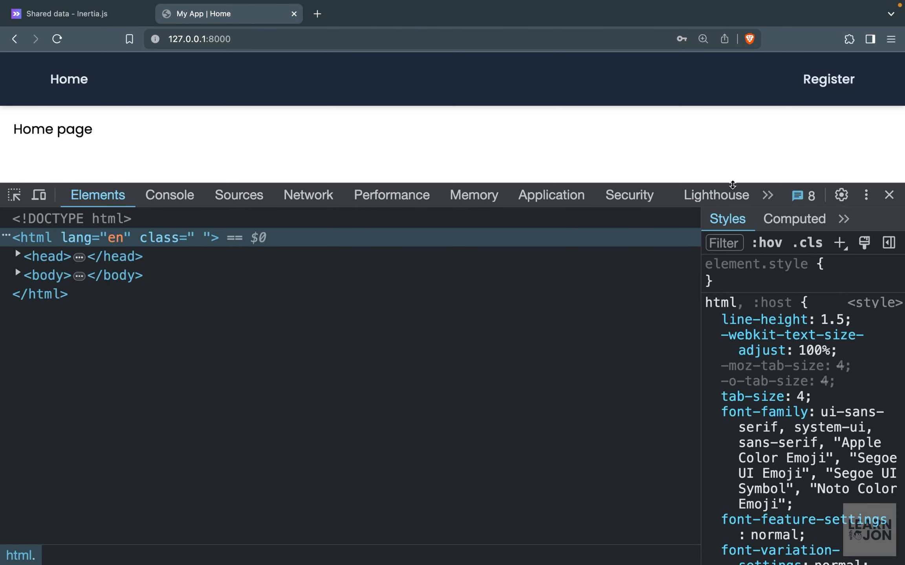
{"action": "left_click", "coordinate": [714, 194]}
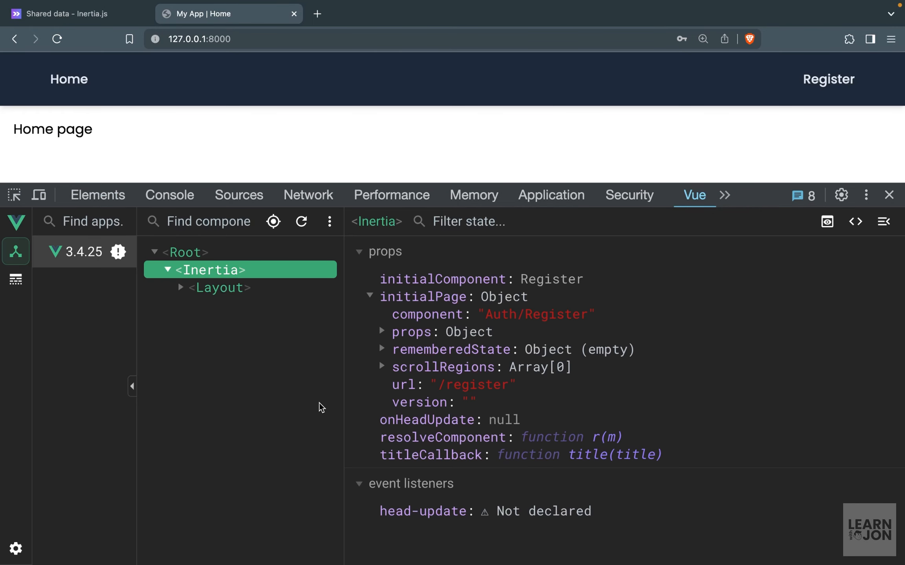
{"action": "left_click", "coordinate": [381, 331]}
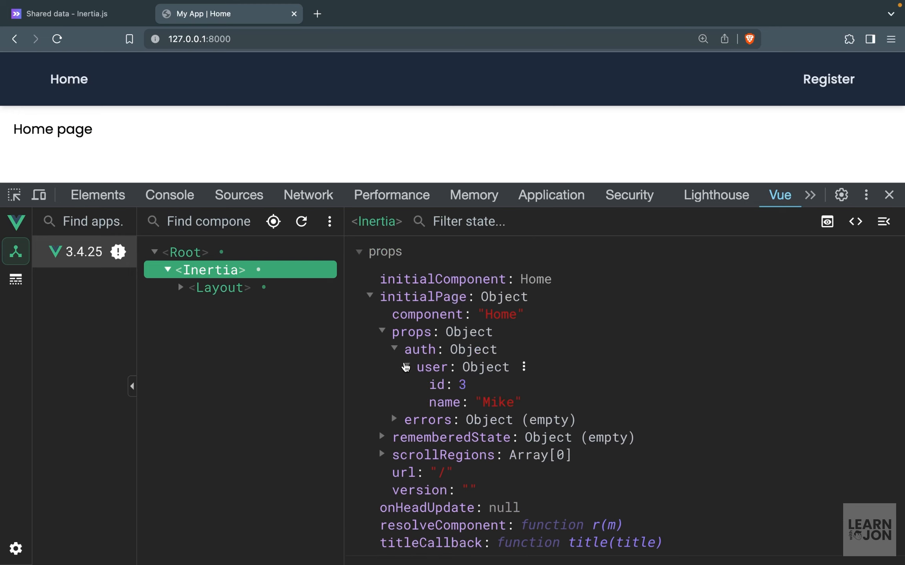
{"action": "mouse_move", "coordinate": [430, 386]}
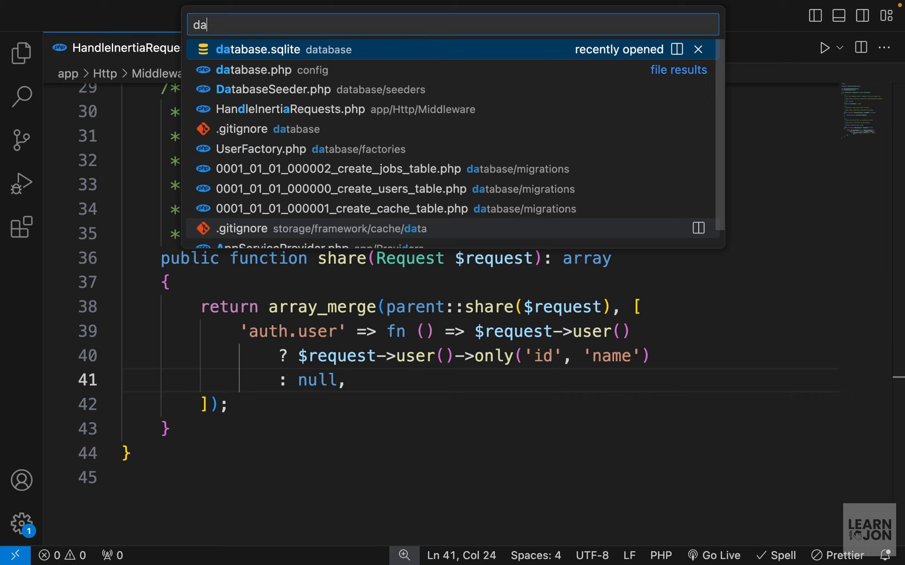
{"action": "left_click", "coordinate": [258, 49]}
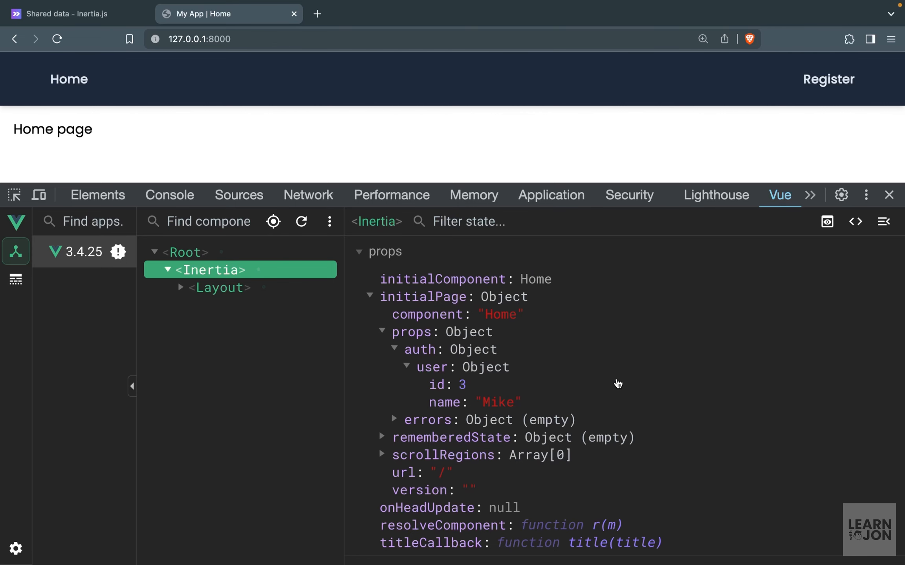
{"action": "mouse_move", "coordinate": [550, 195]}
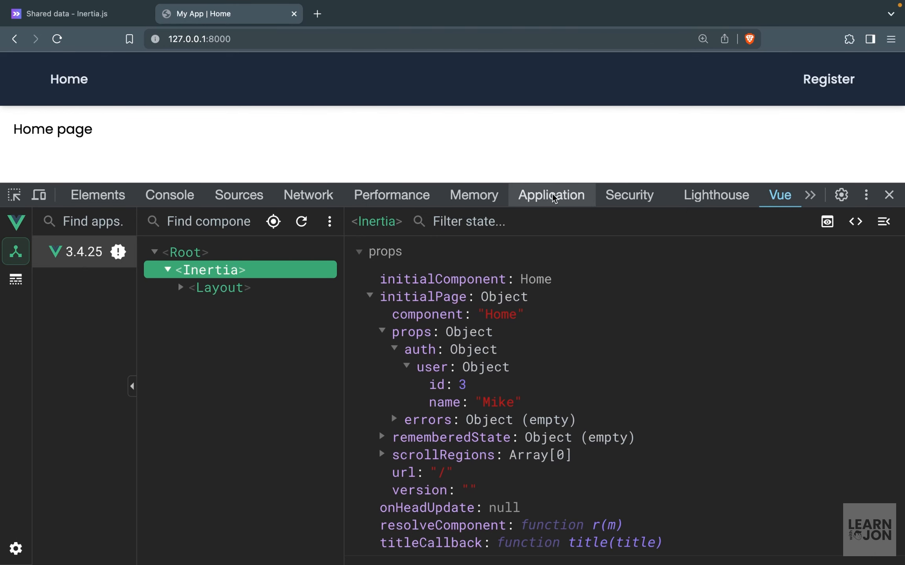
{"action": "left_click", "coordinate": [550, 195]}
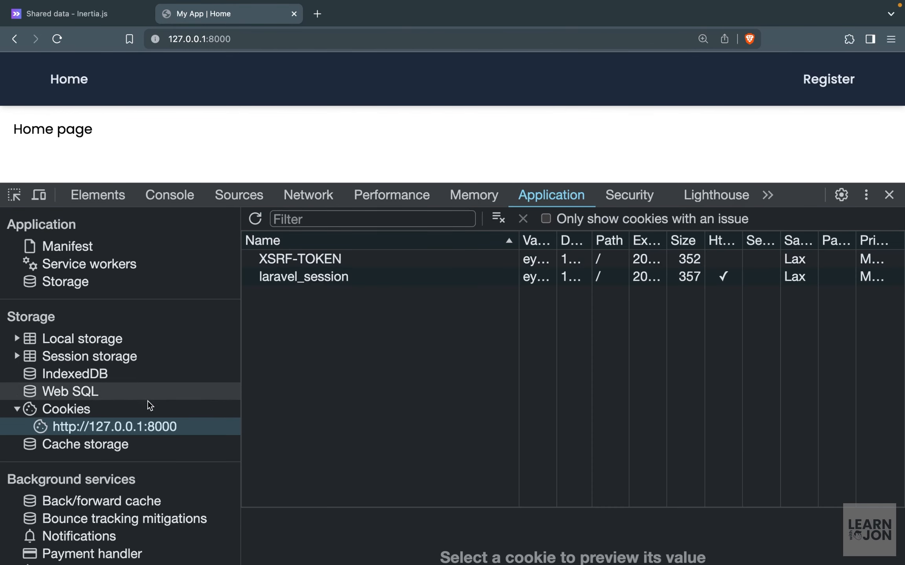
{"action": "left_click", "coordinate": [302, 276]}
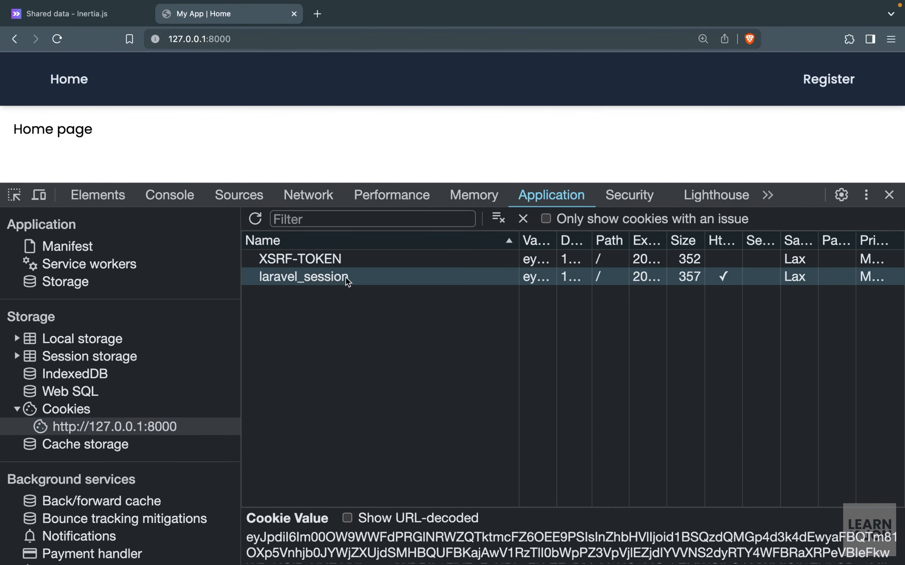
{"action": "mouse_move", "coordinate": [311, 399]}
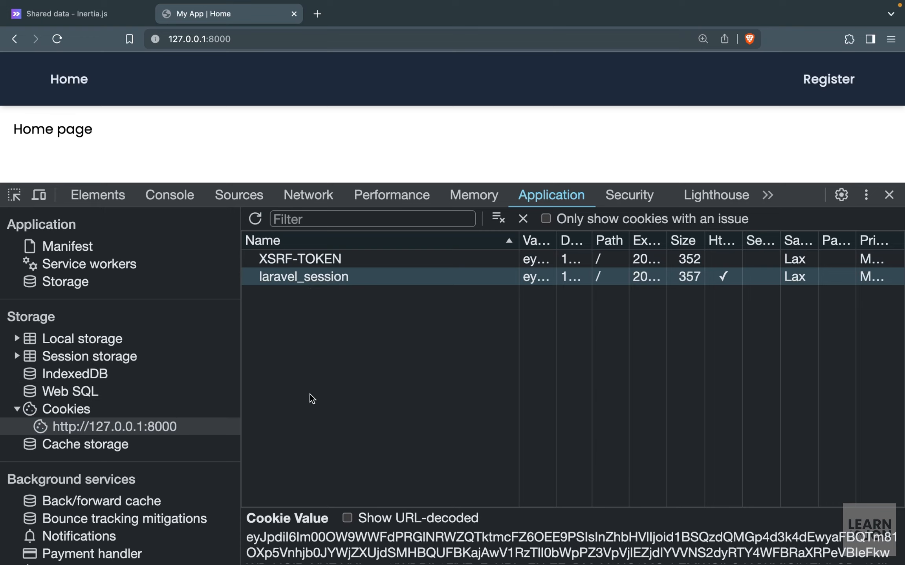
{"action": "left_click", "coordinate": [780, 195]}
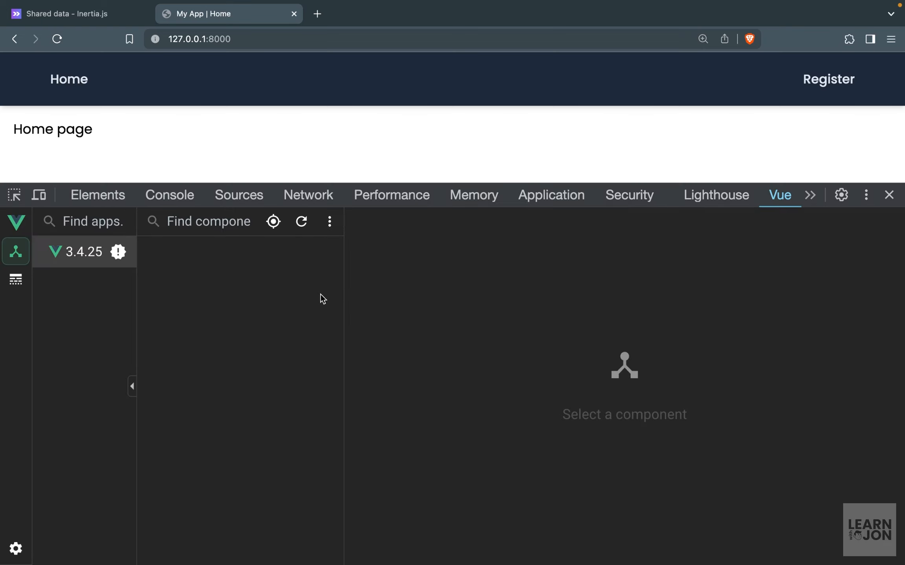
{"action": "left_click", "coordinate": [212, 270]}
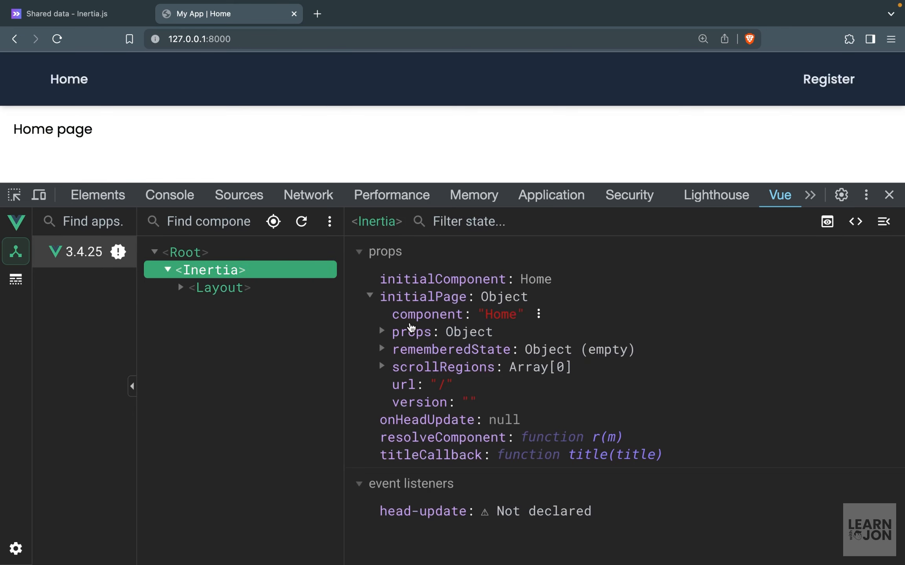
{"action": "left_click", "coordinate": [382, 331]}
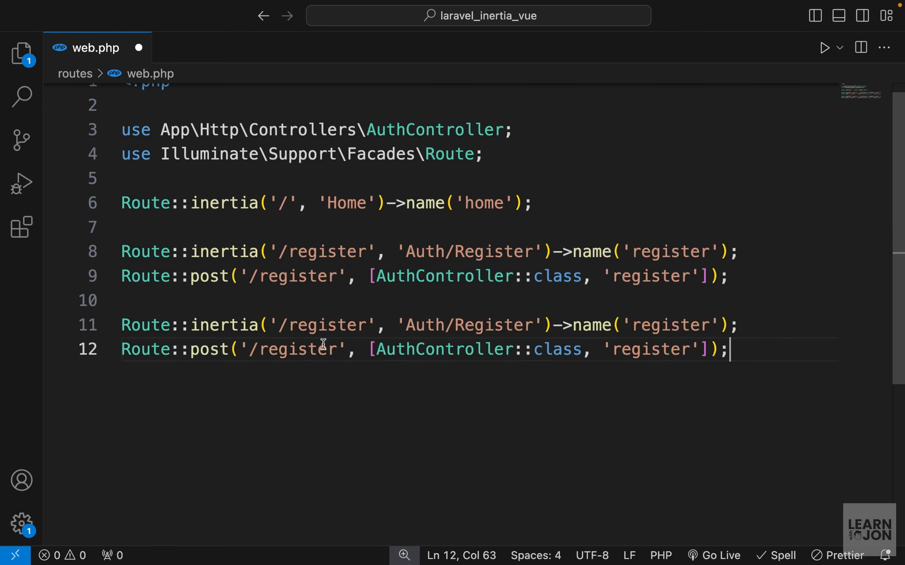
Define the /login Inertia route for Auth/Login and point POST /login at AuthController's login
{"action": "type", "text": "/login"}
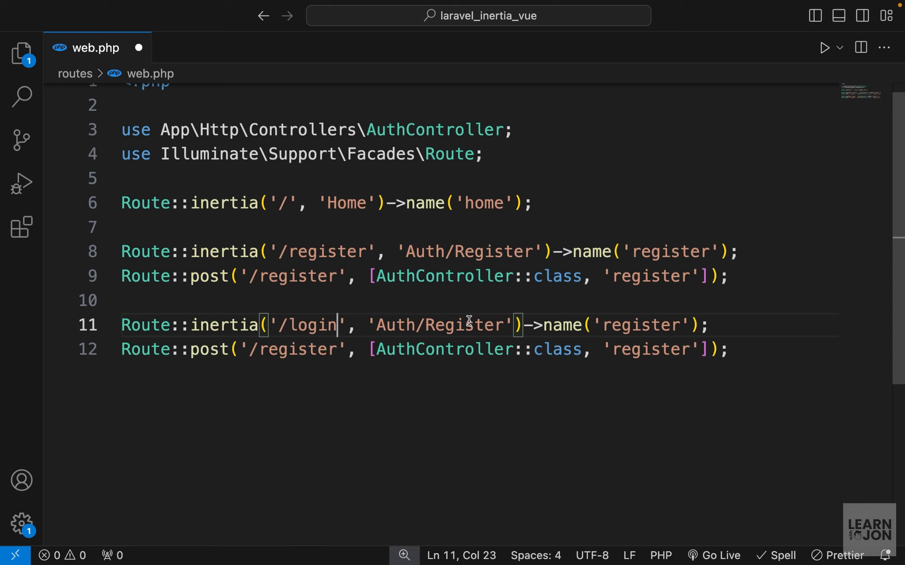
{"action": "type", "text": "Login"}
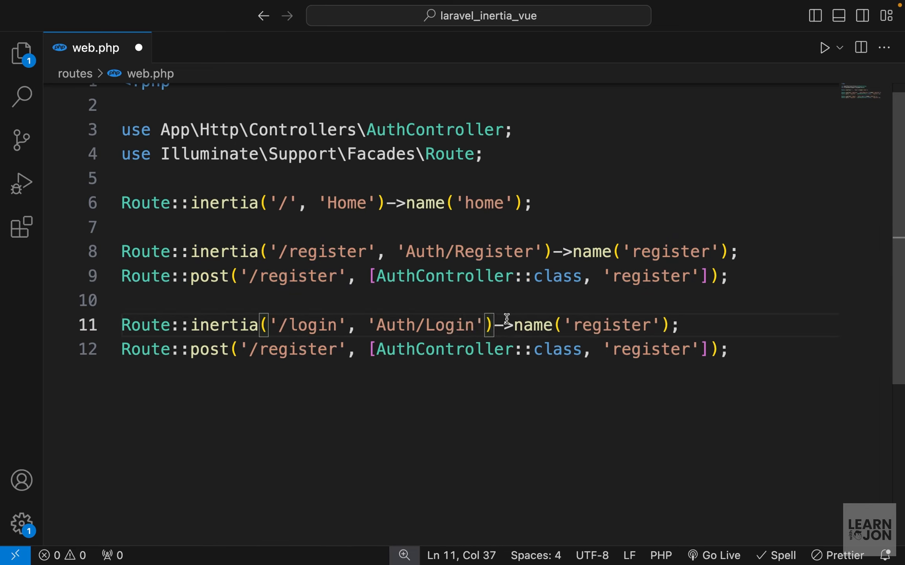
{"action": "type", "text": "lo"}
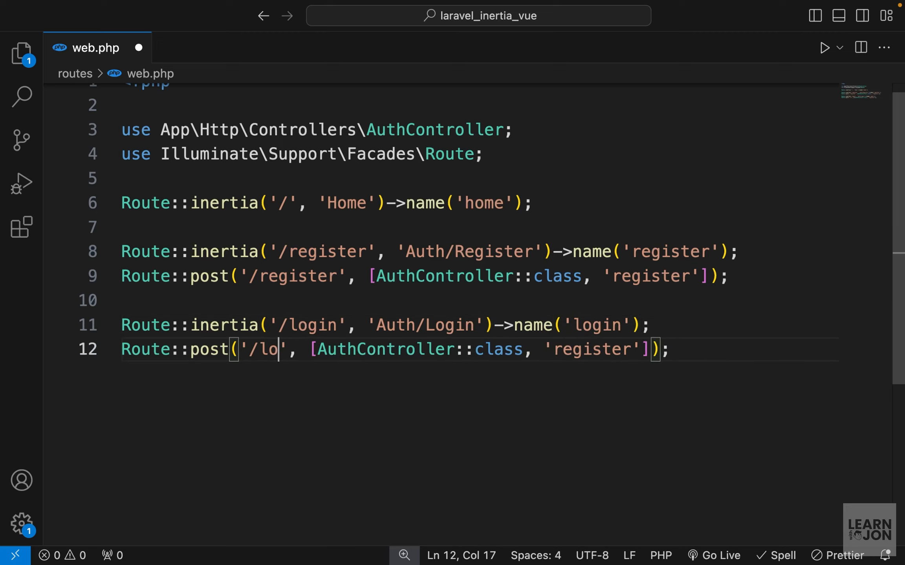
{"action": "type", "text": "gin"}
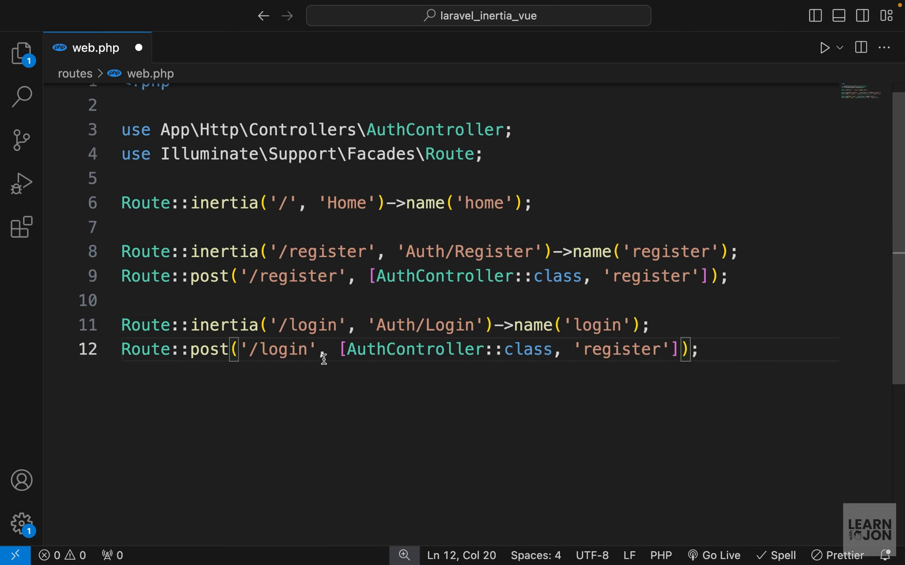
{"action": "type", "text": "login"}
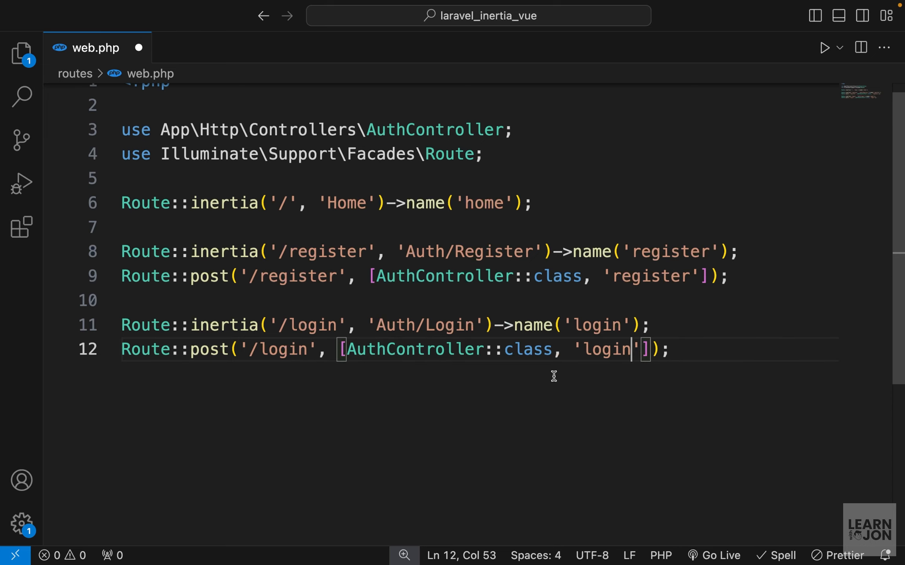
{"action": "left_click", "coordinate": [21, 52]}
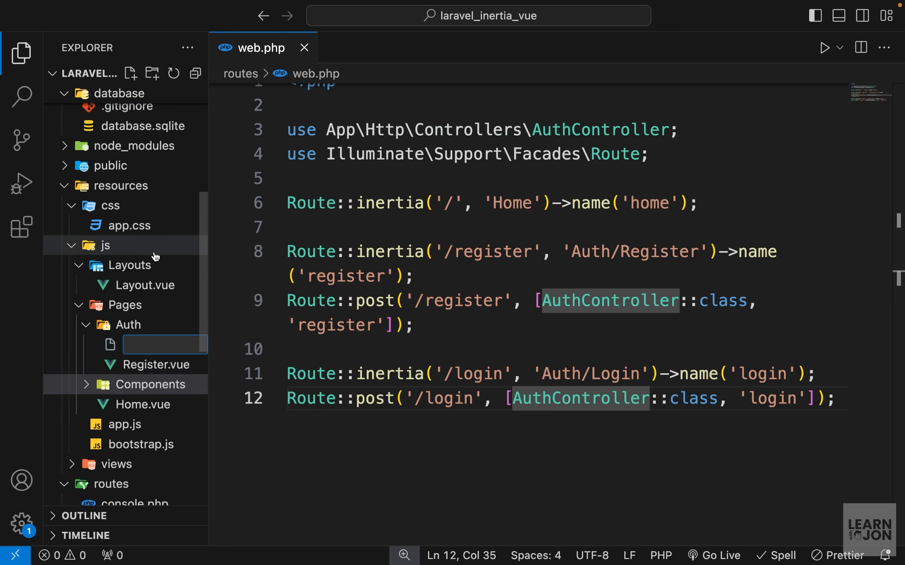
Create Login.vue under Pages/Auth with a basic template, then head to AuthController
{"action": "type", "text": "Login.b"}
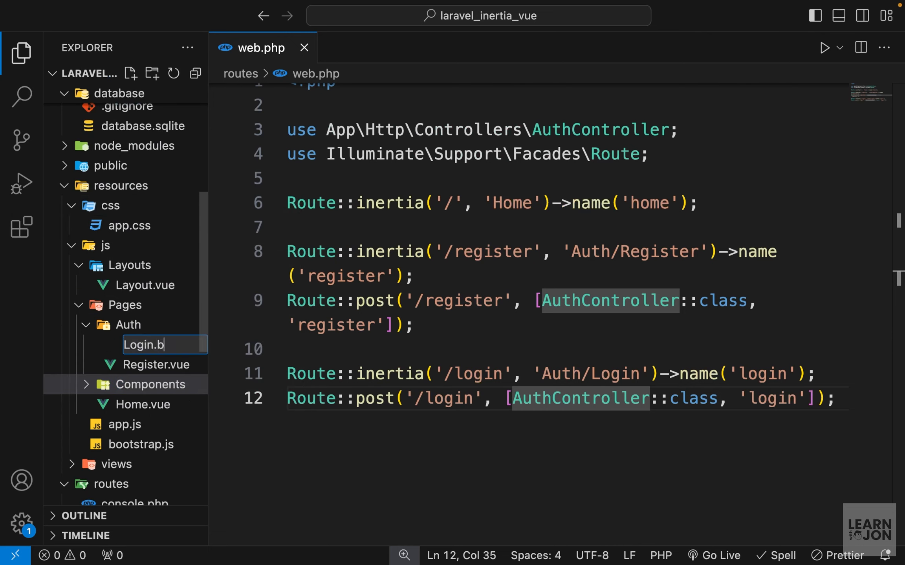
{"action": "key", "text": "Enter"}
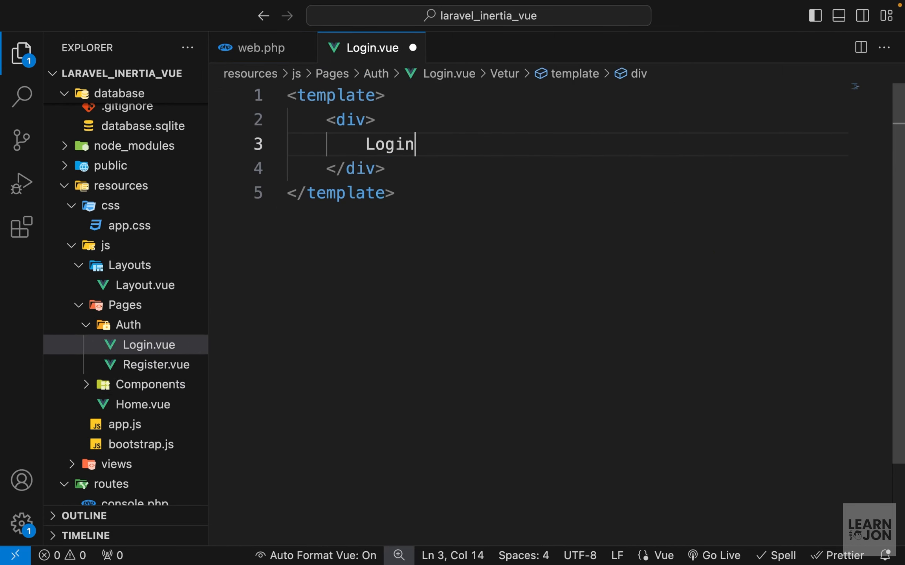
{"action": "type", "text": "auth"}
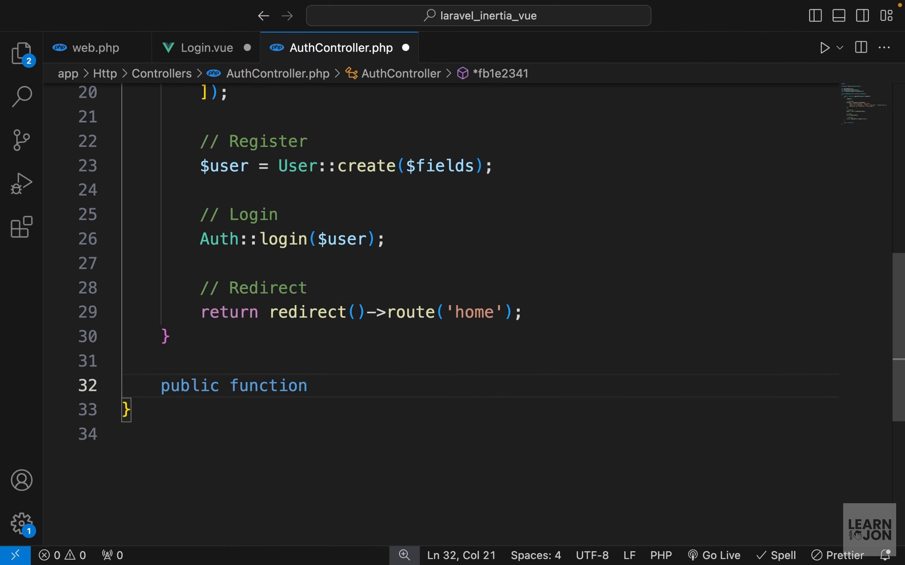
Add public function login(Request $request) containing dd($request) to AuthController
{"action": "type", "text": "login(Request $request)"}
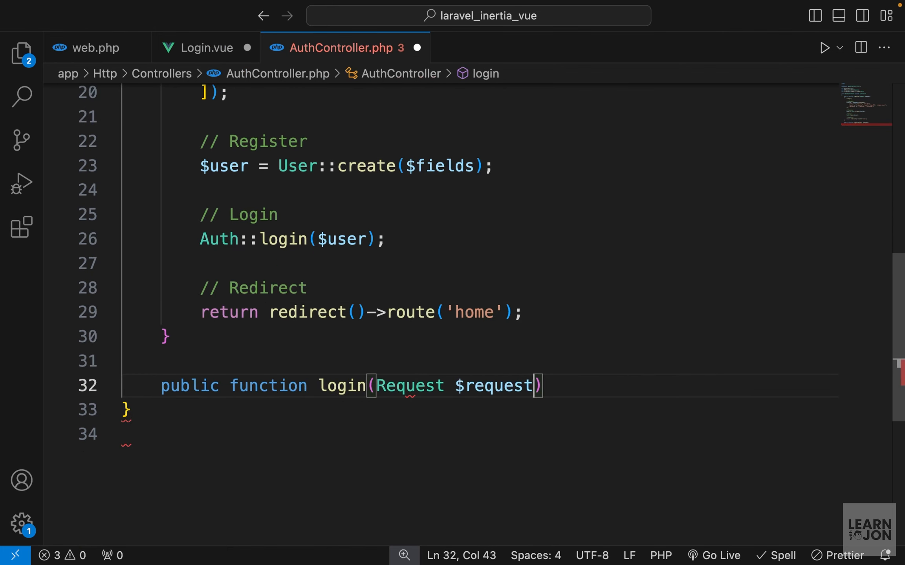
{"action": "type", "text": "dd"}
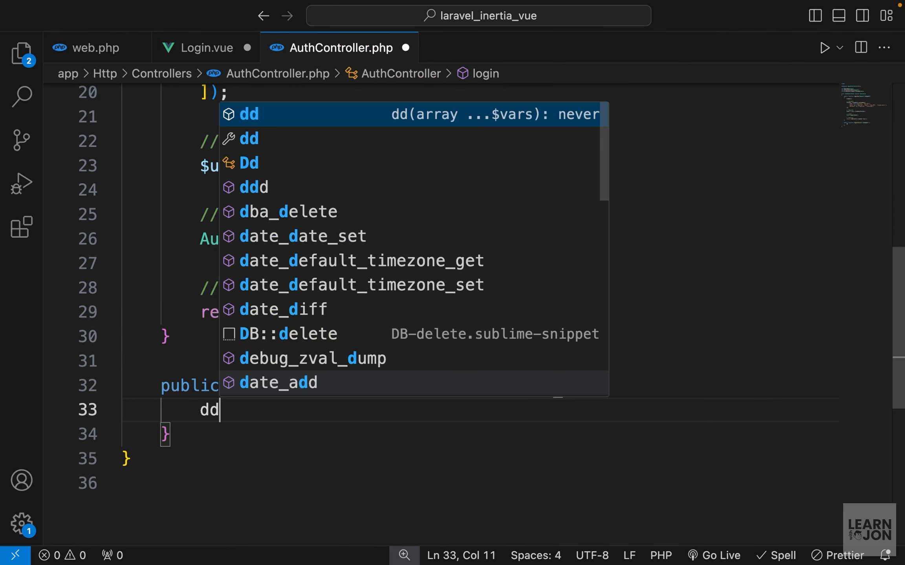
{"action": "type", "text": "($request)"}
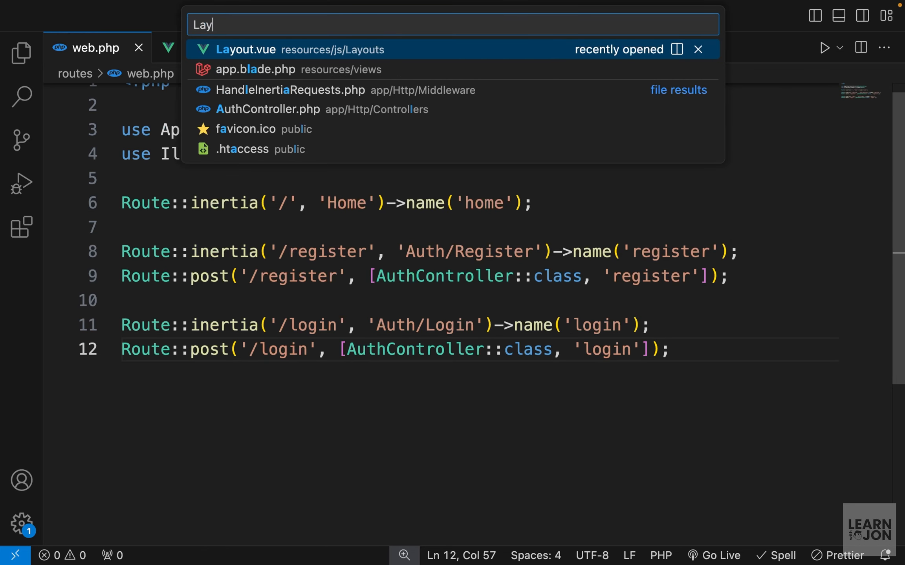
Add a Login link to route('login') in Layout.vue's header and visit it in the app
{"action": "left_click", "coordinate": [245, 49]}
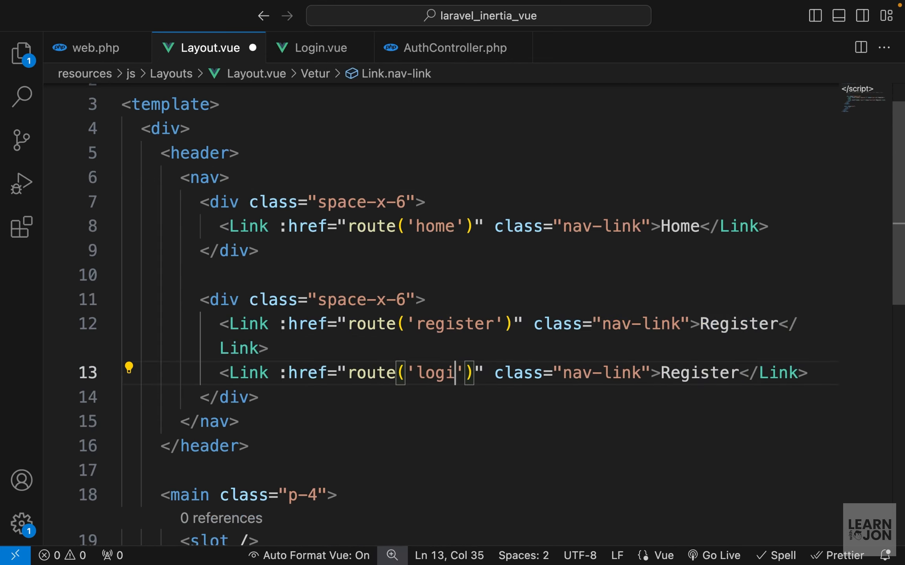
{"action": "type", "text": "n"}
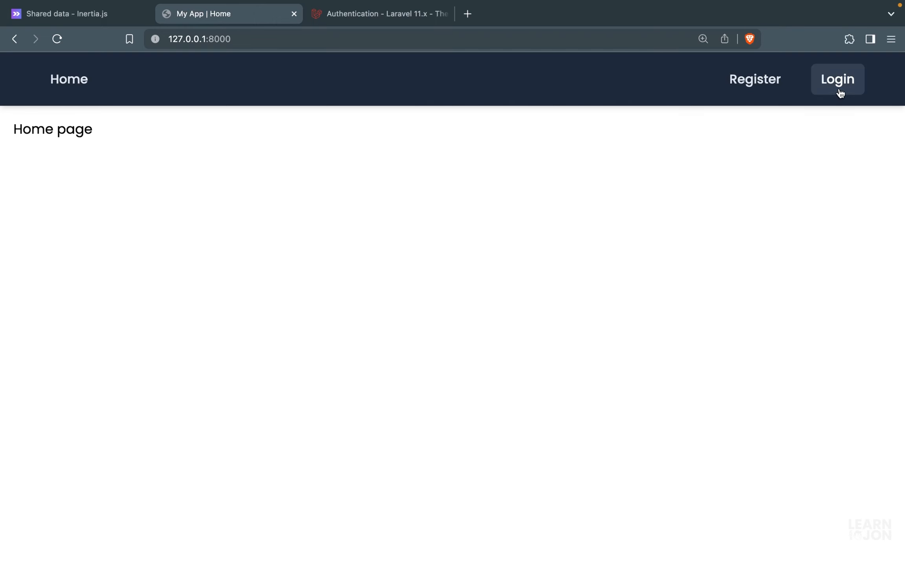
{"action": "left_click", "coordinate": [836, 79]}
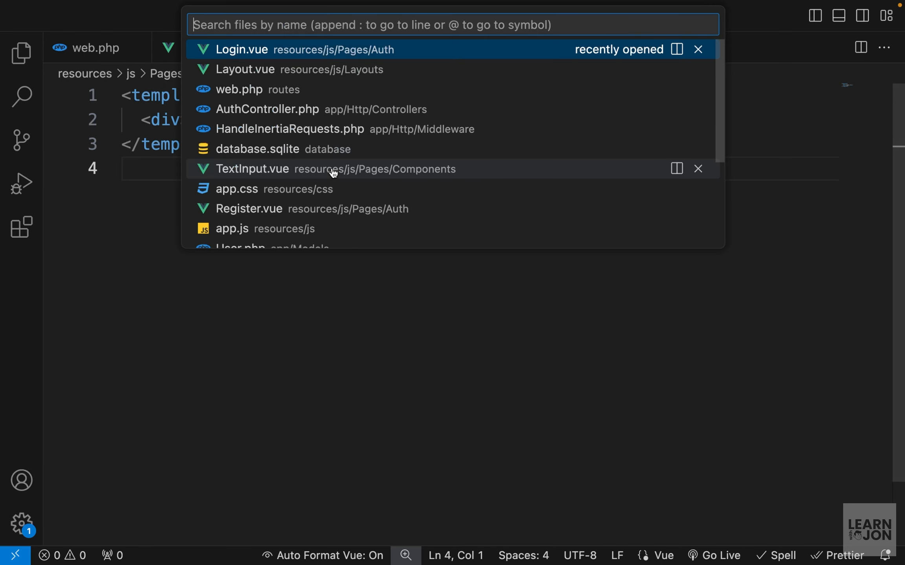
{"action": "mouse_move", "coordinate": [332, 173]}
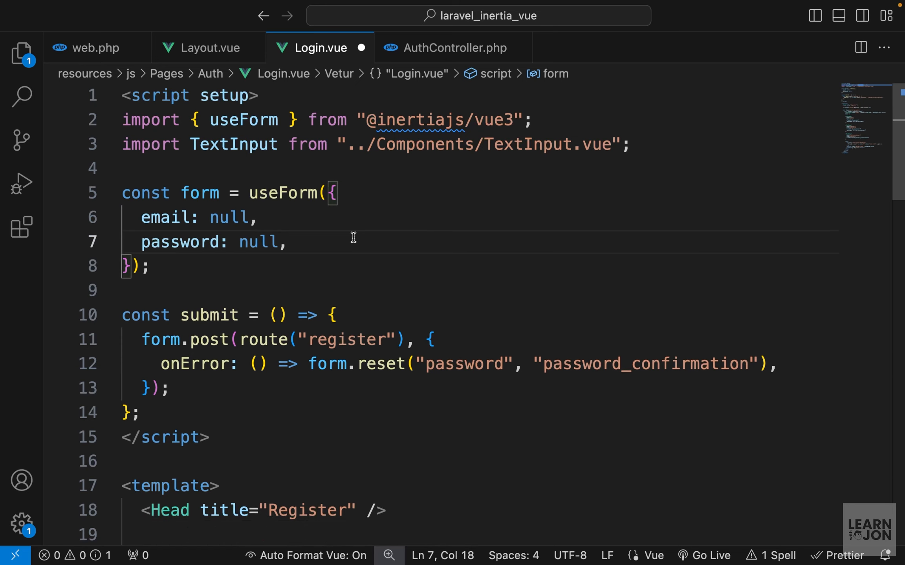
Make the form post to route('login'), reset only password, retitle it Login and drop name and confirm inputs
{"action": "scroll", "scroll_direction": "down", "scroll_amount": 3}
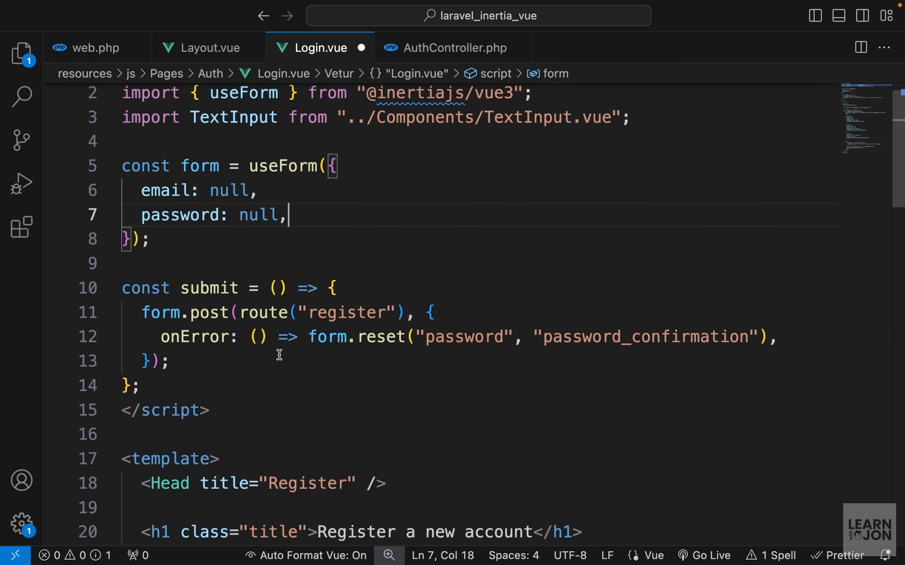
{"action": "type", "text": "login"}
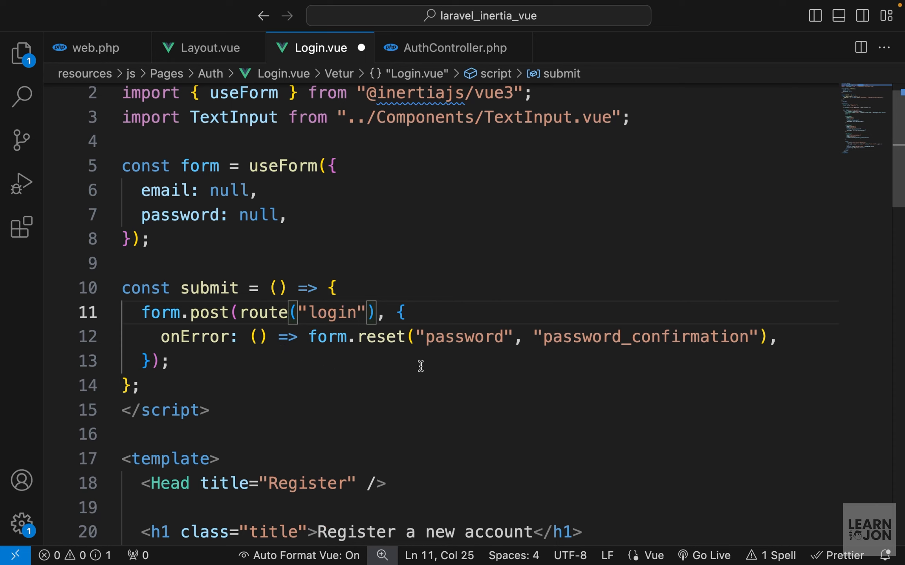
{"action": "double_click", "coordinate": [635, 337]}
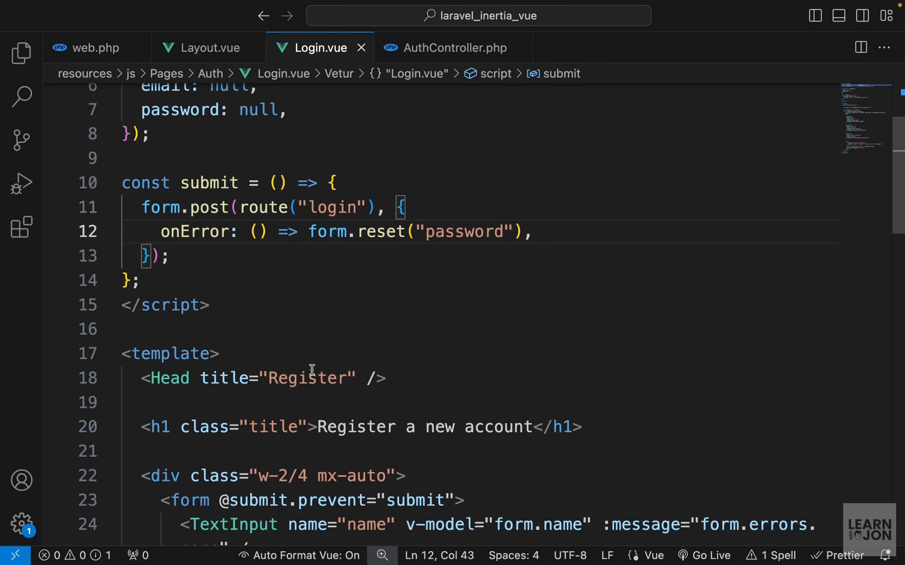
{"action": "type", "text": "Login to you"}
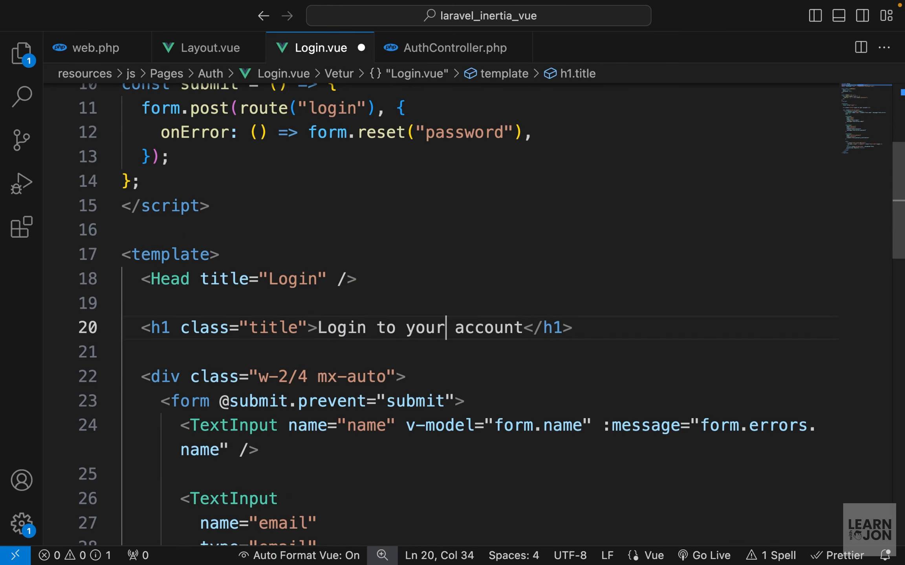
{"action": "scroll", "scroll_direction": "down", "scroll_amount": 3}
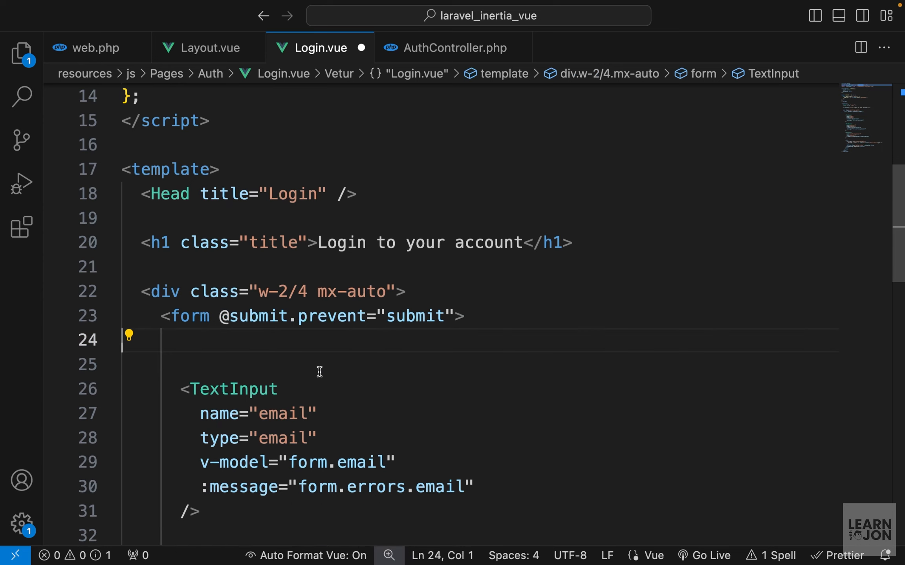
{"action": "scroll", "scroll_direction": "down", "scroll_amount": 3}
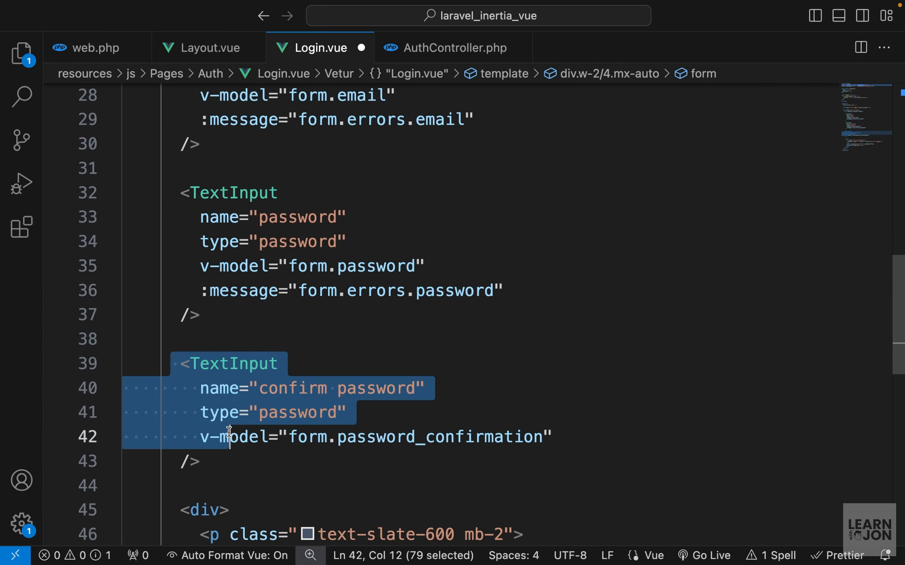
{"action": "key", "text": "Delete"}
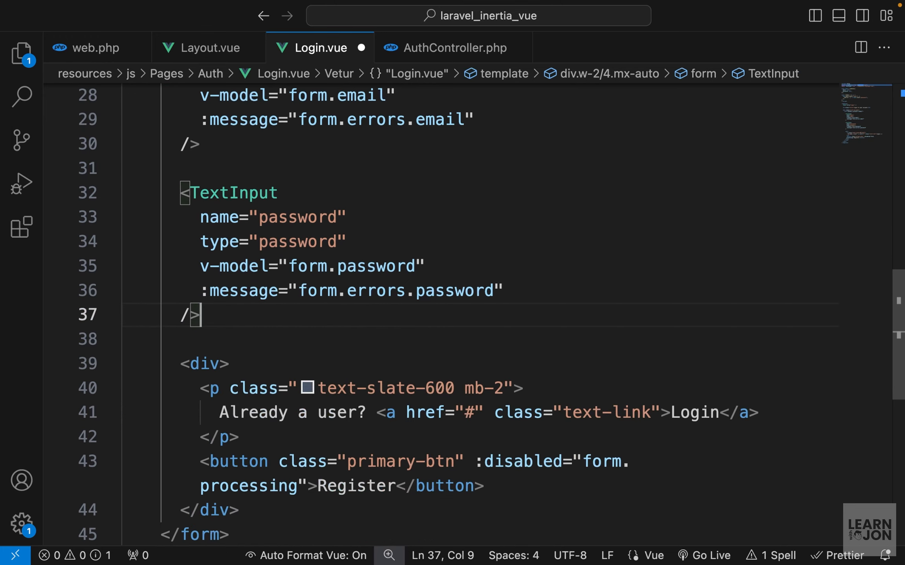
{"action": "scroll", "scroll_direction": "down", "scroll_amount": 3}
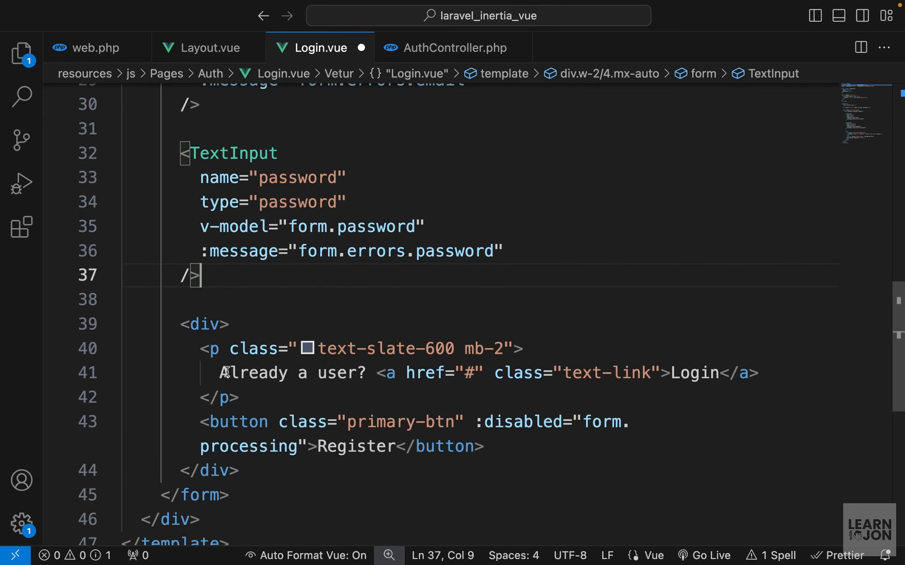
Reword the footer to 'Need an account?' with a Register link to route('register')
{"action": "left_click", "coordinate": [221, 373]}
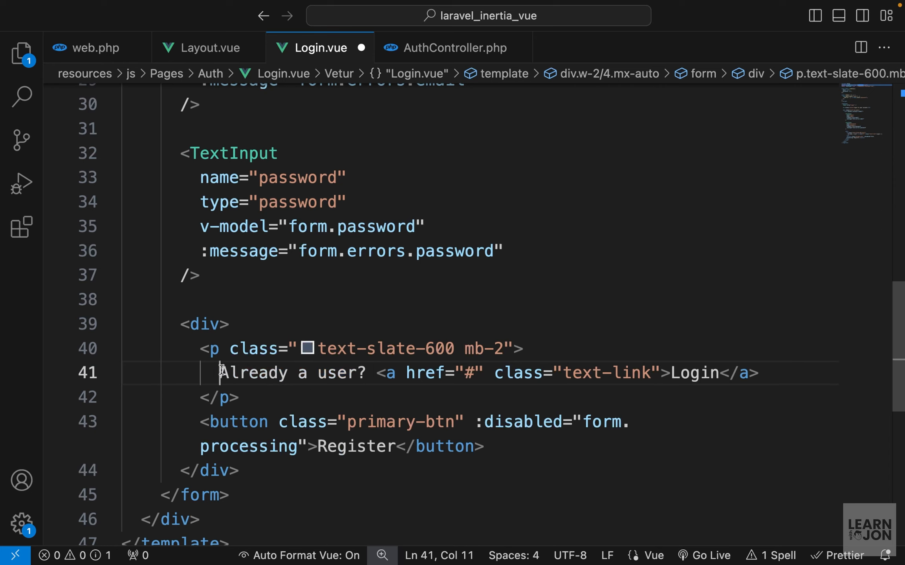
{"action": "type", "text": "Need an account?"}
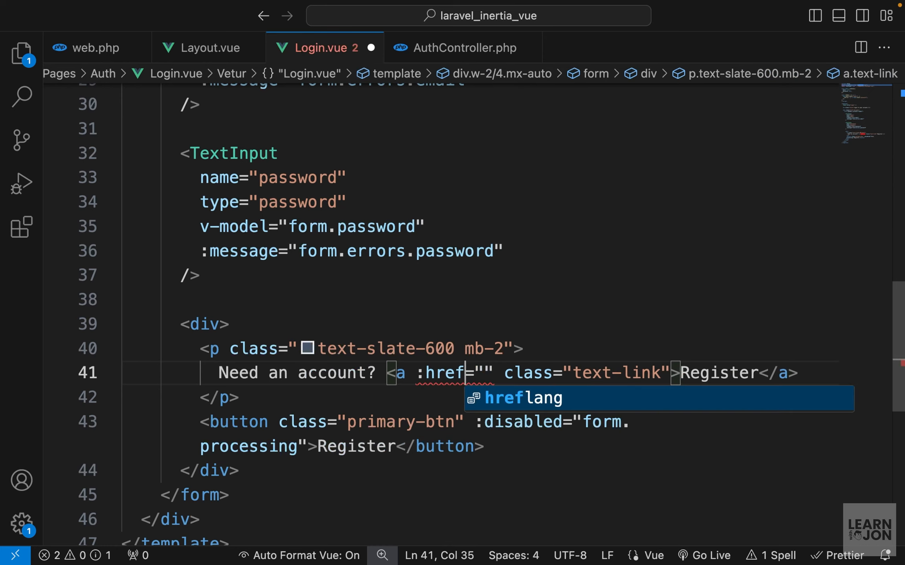
{"action": "type", "text": "route()"}
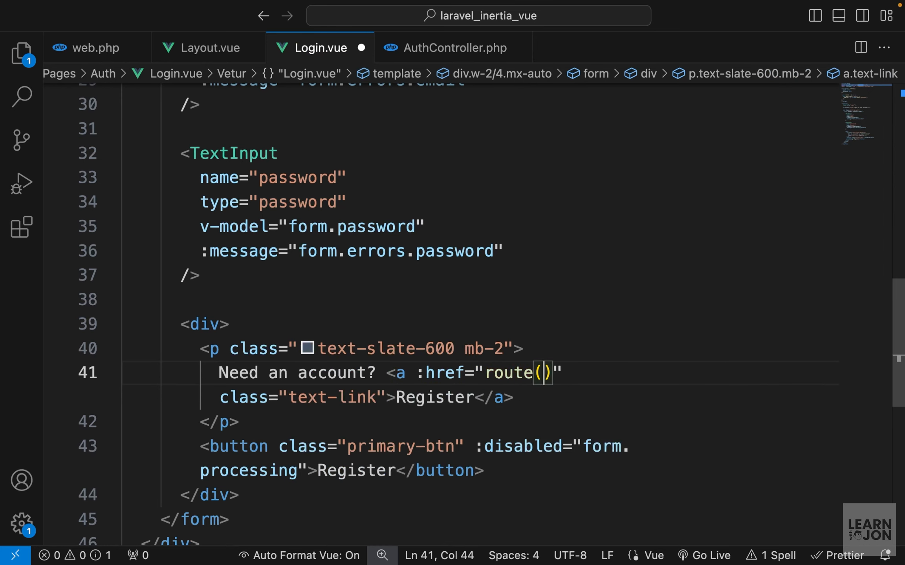
{"action": "type", "text": "'register'"}
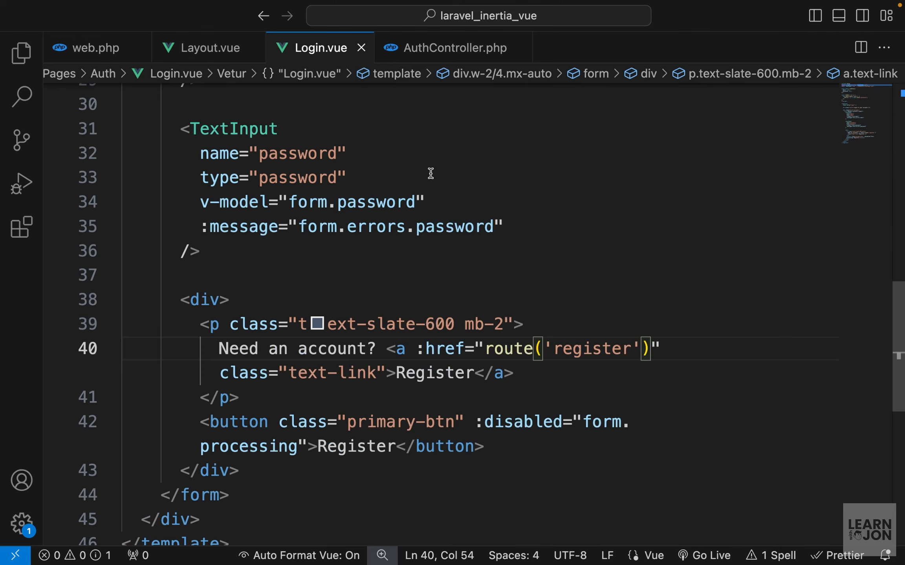
{"action": "type", "text": "reg"}
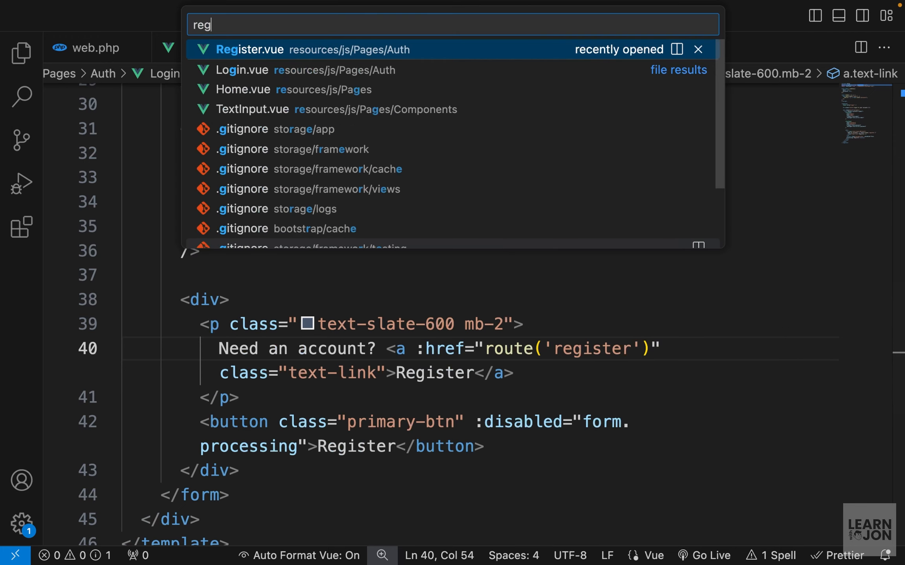
Point Register.vue's 'Already a user?' link at :href="route('login')" and return to Login.vue
{"action": "left_click", "coordinate": [249, 49]}
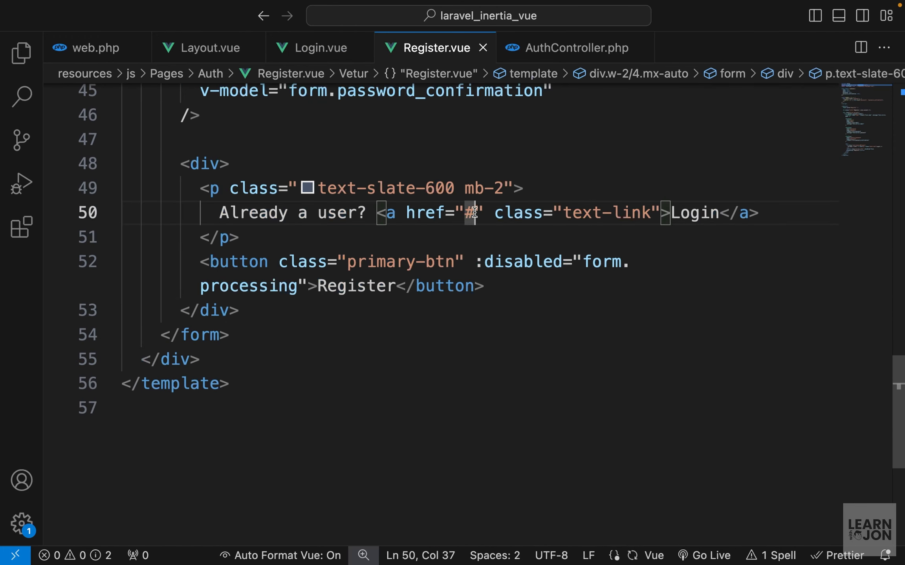
{"action": "type", "text": ":"}
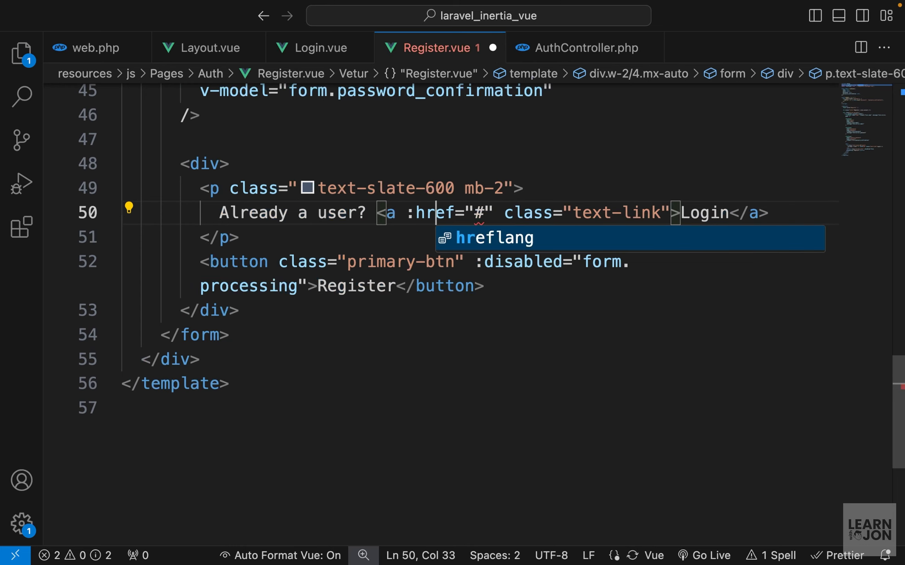
{"action": "type", "text": "rou"}
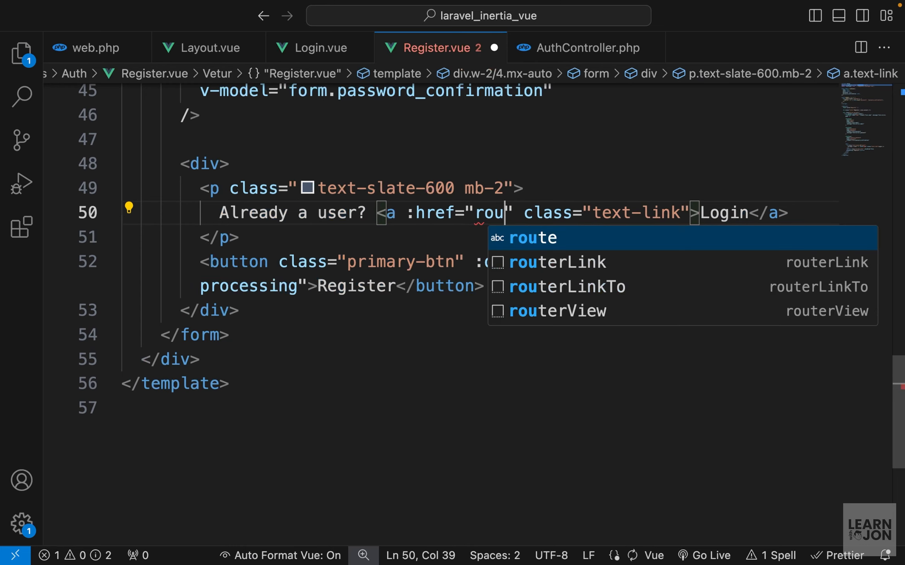
{"action": "type", "text": "e('login')"}
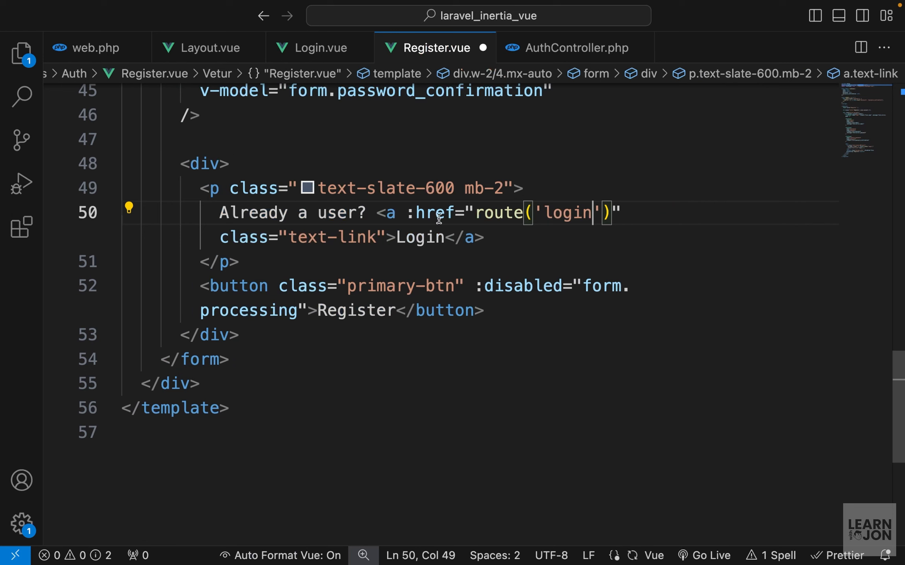
{"action": "left_click", "coordinate": [318, 47]}
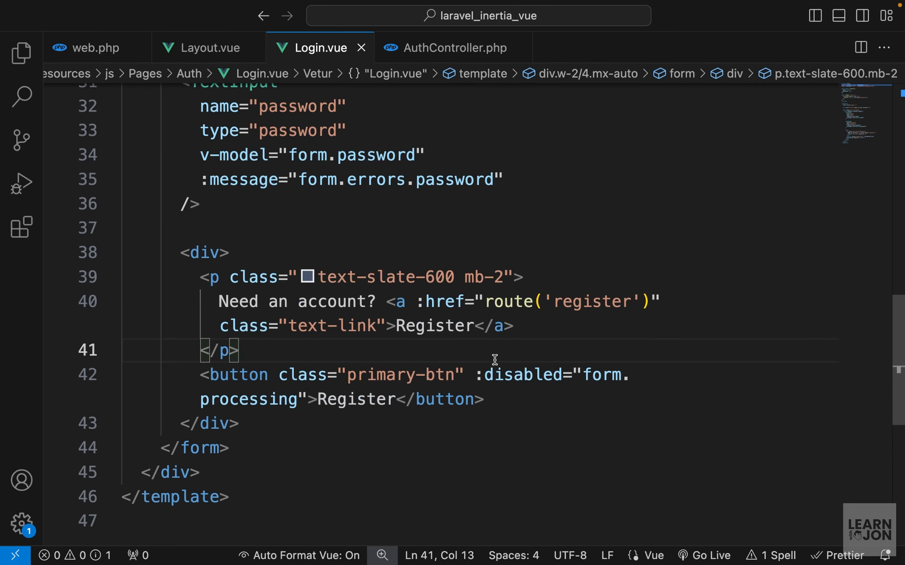
Change the submit button label in Login.vue from Register to Login, then move to AuthController.php
{"action": "double_click", "coordinate": [356, 399]}
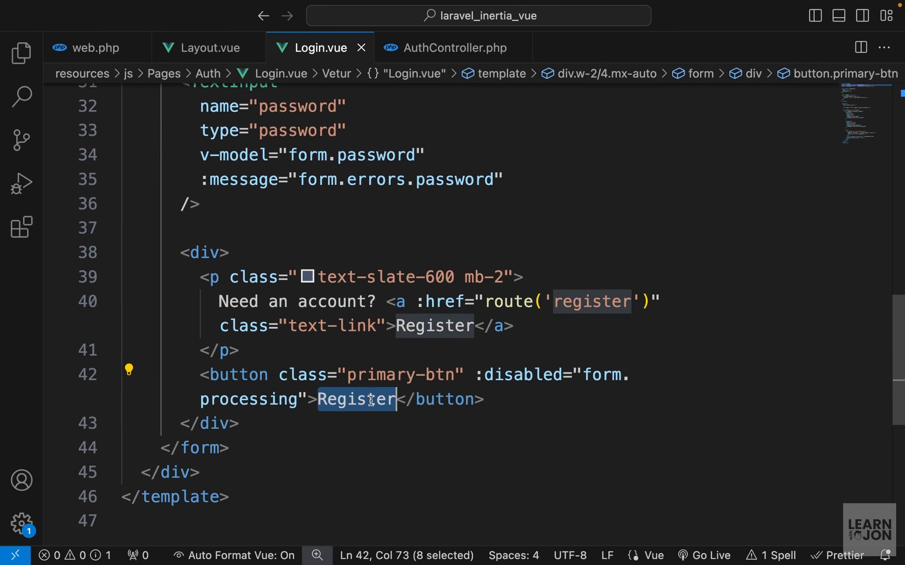
{"action": "type", "text": "Login"}
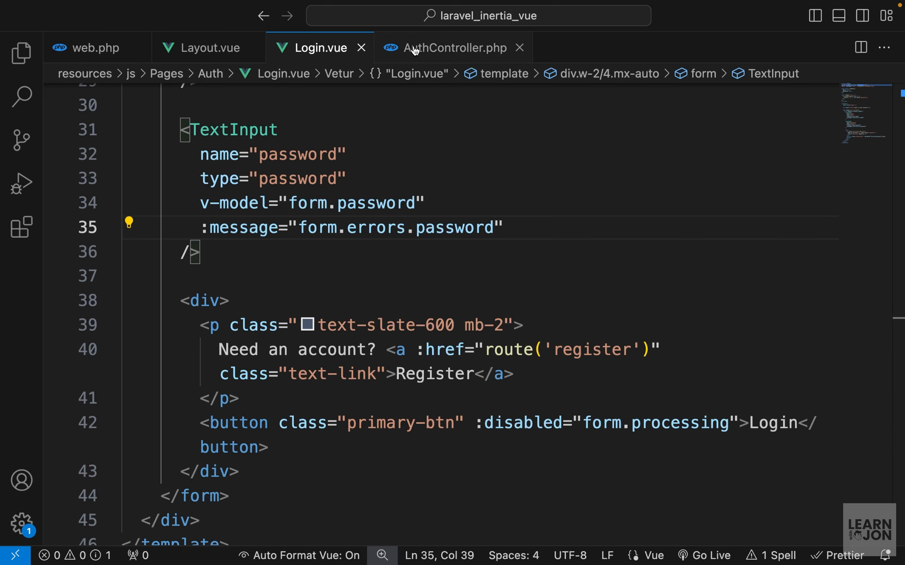
{"action": "left_click", "coordinate": [455, 47]}
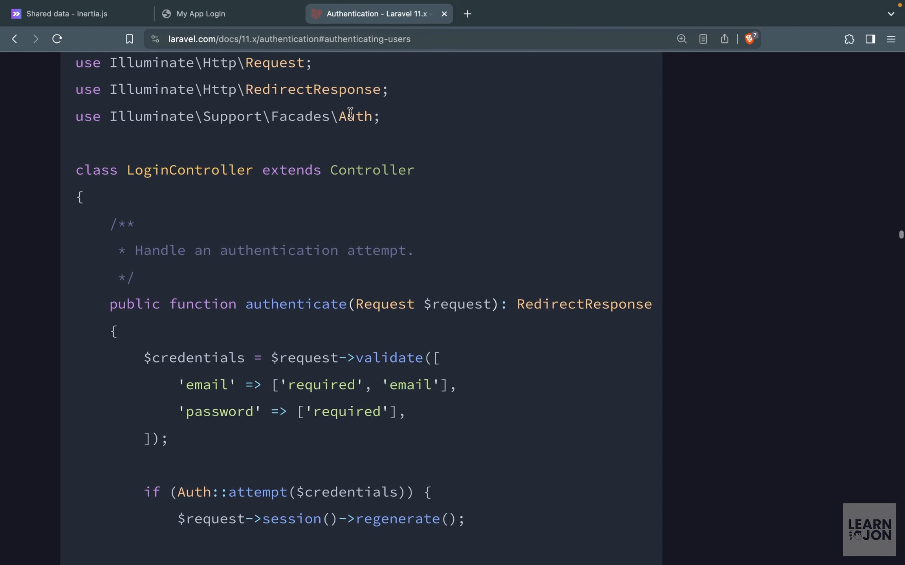
{"action": "scroll", "scroll_direction": "down", "scroll_amount": 3}
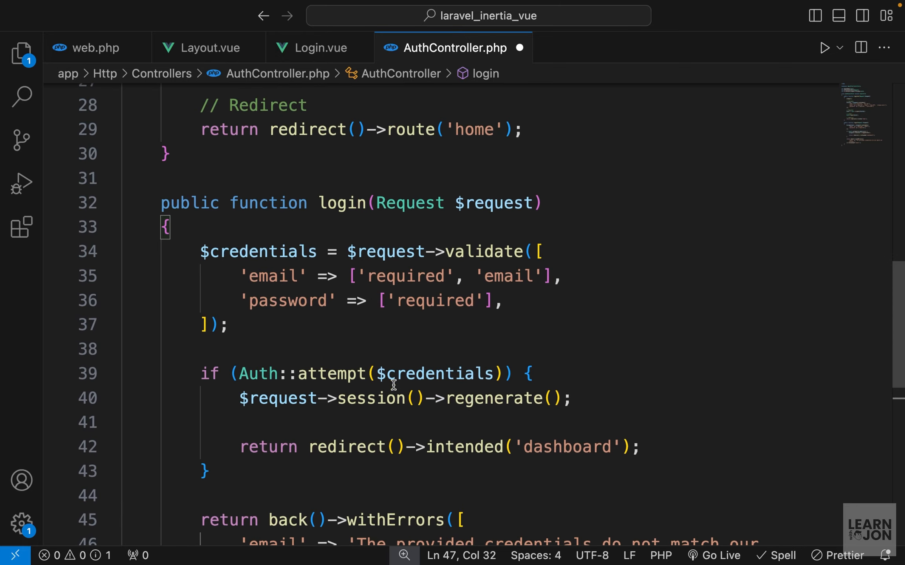
Rename $credentials to $fields in login() and review the validation rules it stores
{"action": "type", "text": "$fields"}
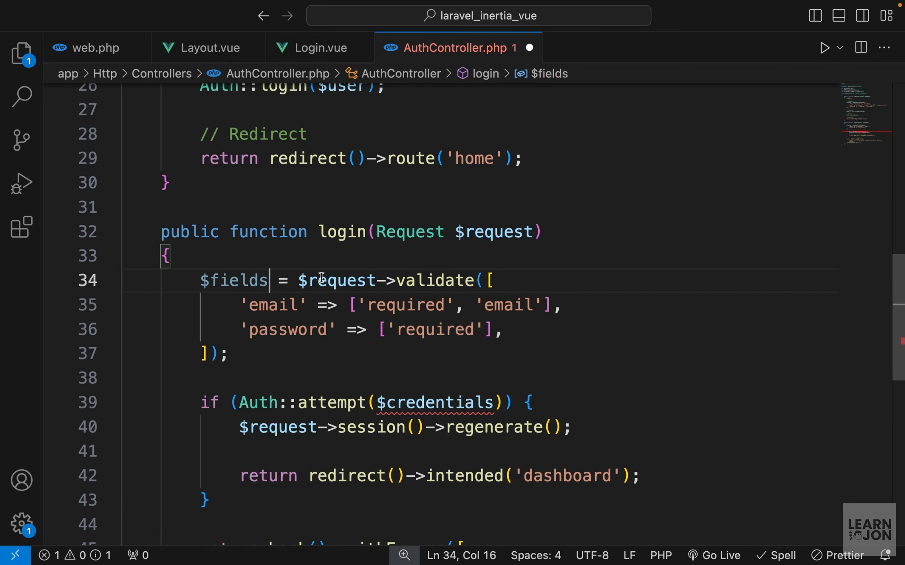
{"action": "double_click", "coordinate": [272, 305]}
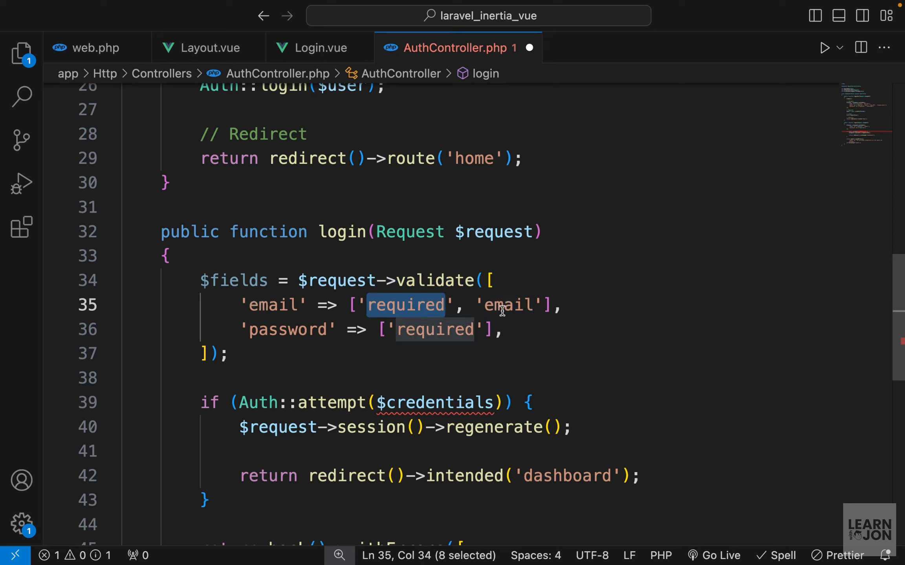
{"action": "double_click", "coordinate": [287, 330]}
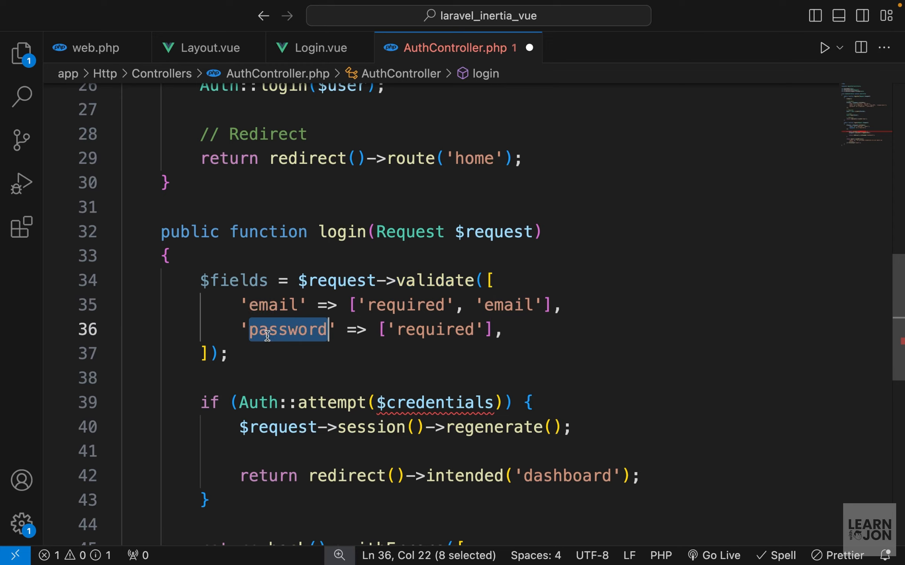
{"action": "left_click", "coordinate": [200, 280]}
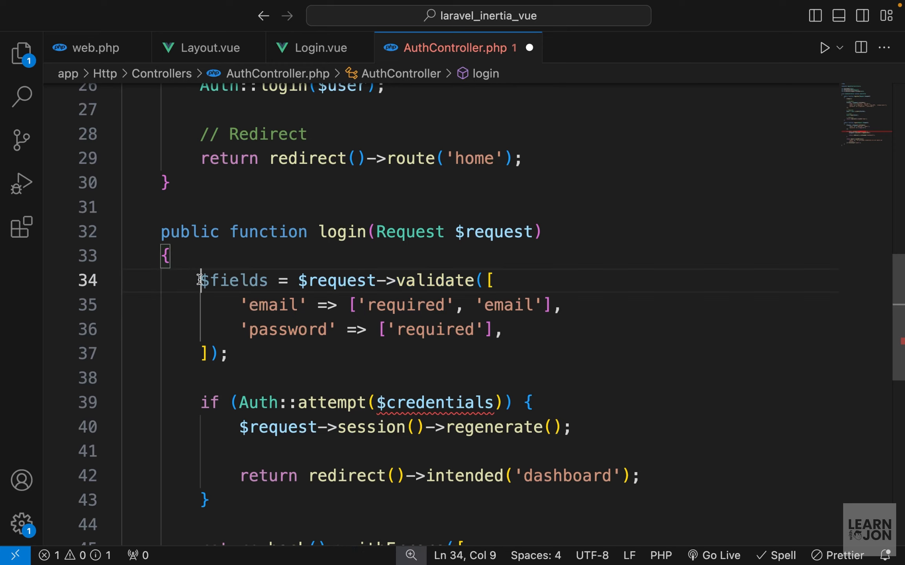
{"action": "double_click", "coordinate": [234, 281]}
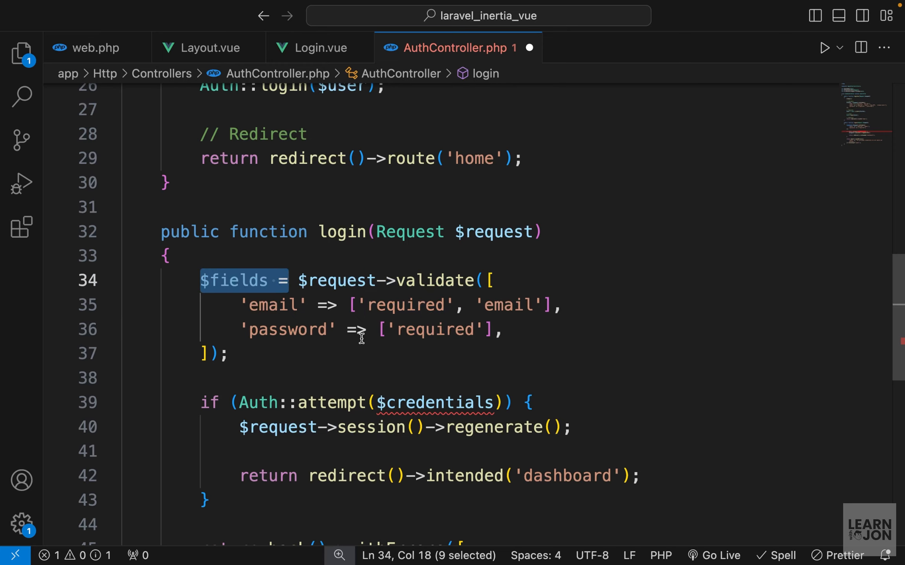
{"action": "mouse_move", "coordinate": [438, 353]}
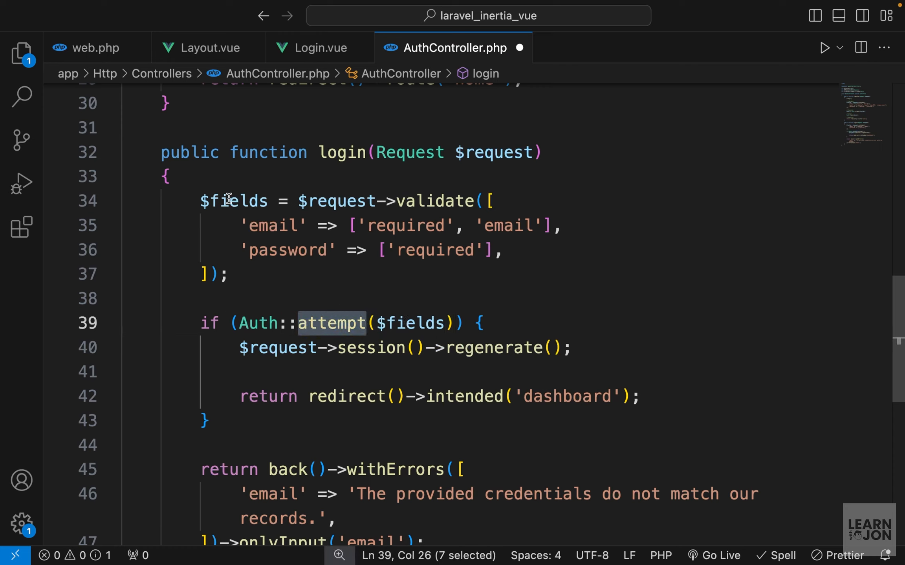
Use $fields in Auth::attempt and redirect to intended('/') instead of 'dashboard'
{"action": "left_click_drag", "start_coordinate": [300, 323], "coordinate": [455, 323]}
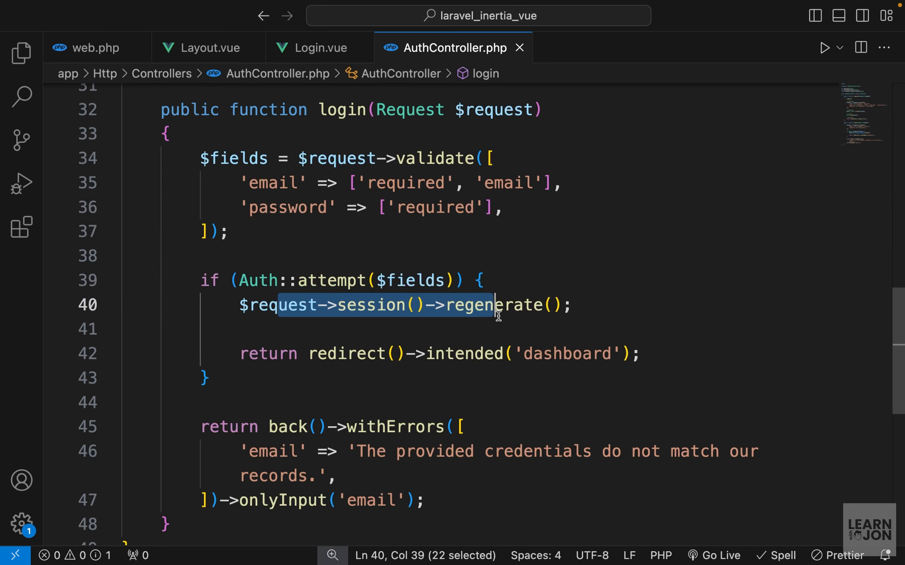
{"action": "right_click", "coordinate": [468, 329]}
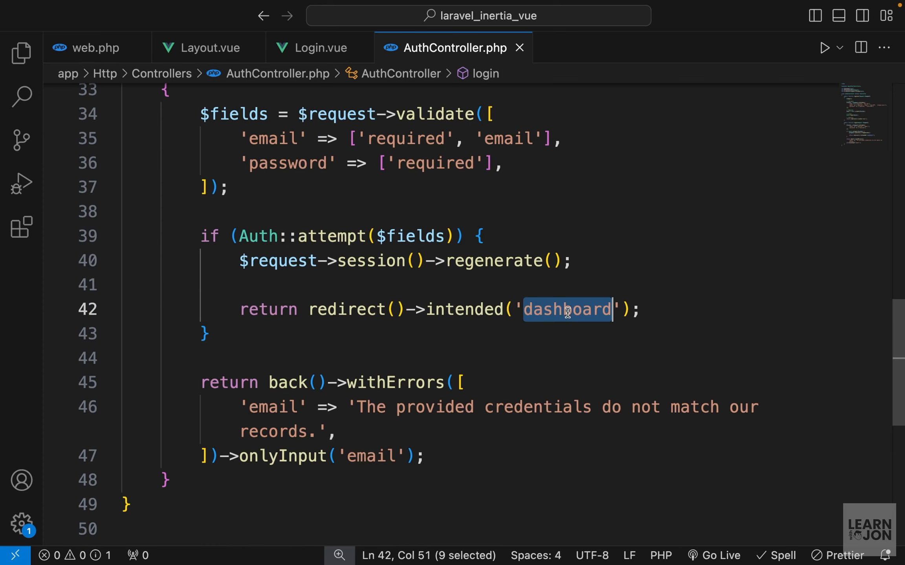
{"action": "type", "text": "/"}
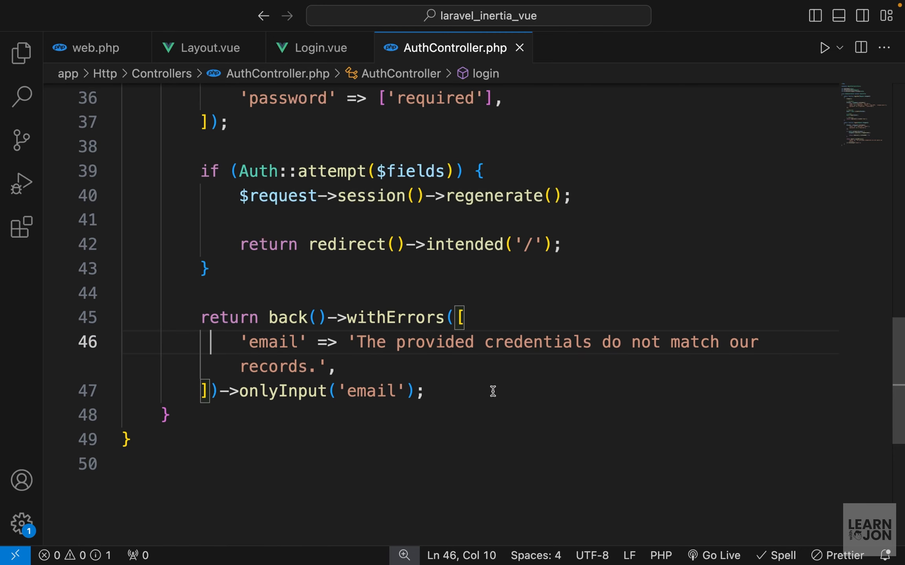
{"action": "left_click_drag", "start_coordinate": [360, 343], "coordinate": [310, 367]}
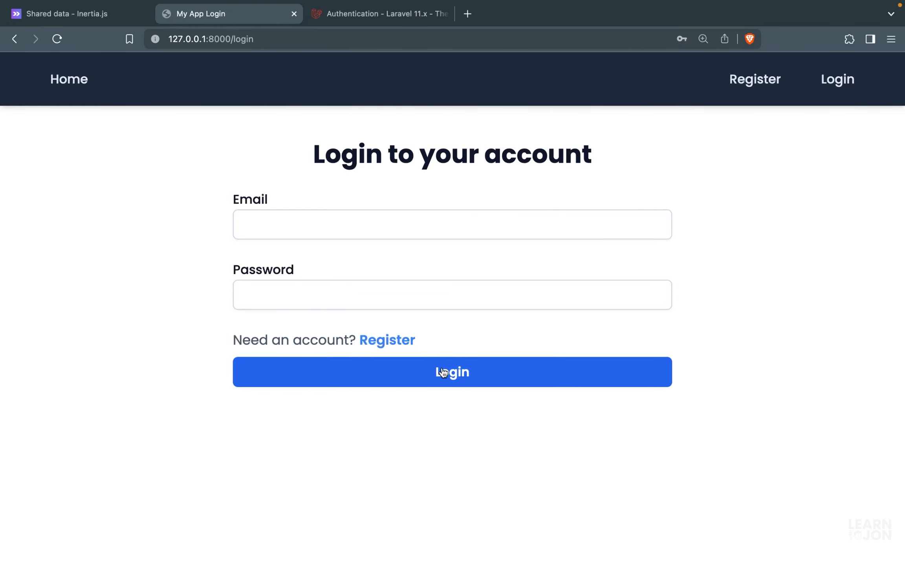
Submit the login form empty, then with fake credentials asdas@a, to see the error messages
{"action": "left_click", "coordinate": [451, 372]}
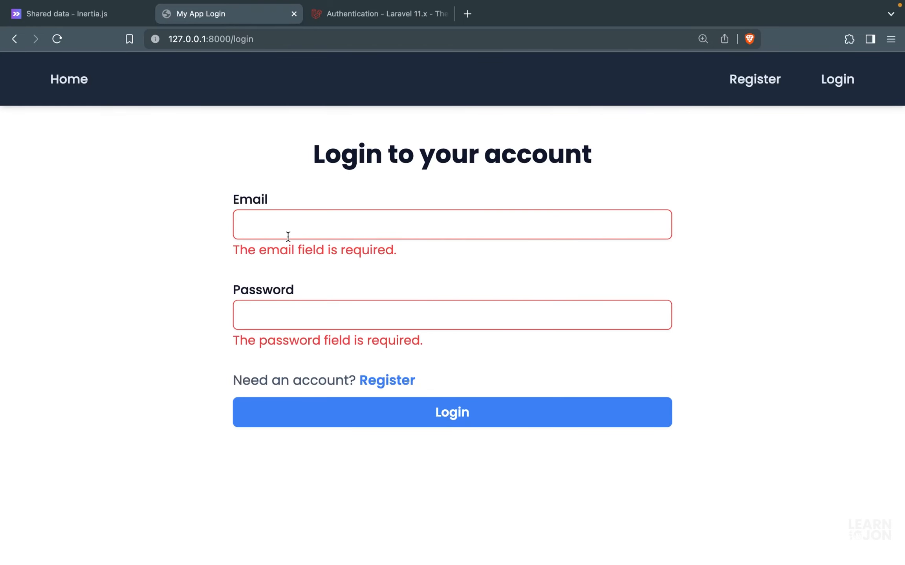
{"action": "type", "text": "asdas@asd"}
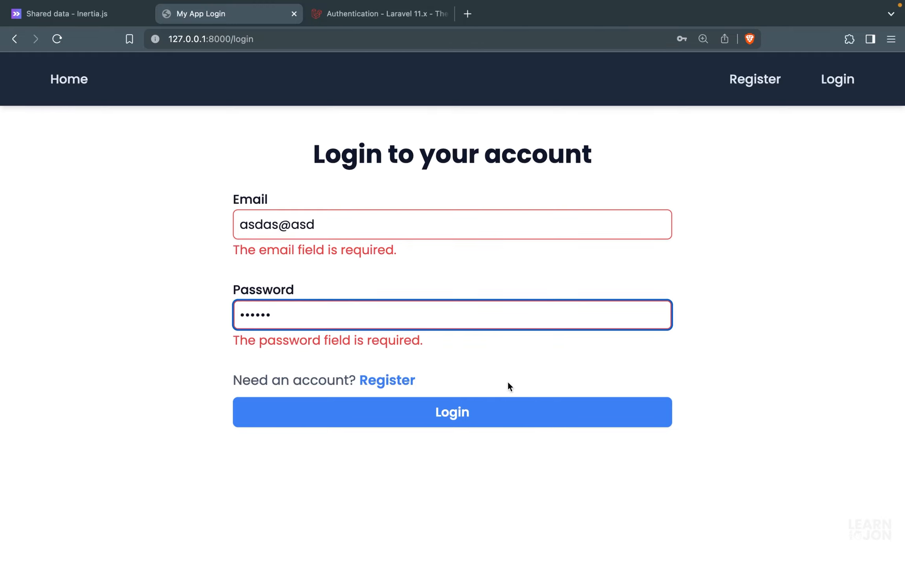
{"action": "left_click", "coordinate": [452, 413]}
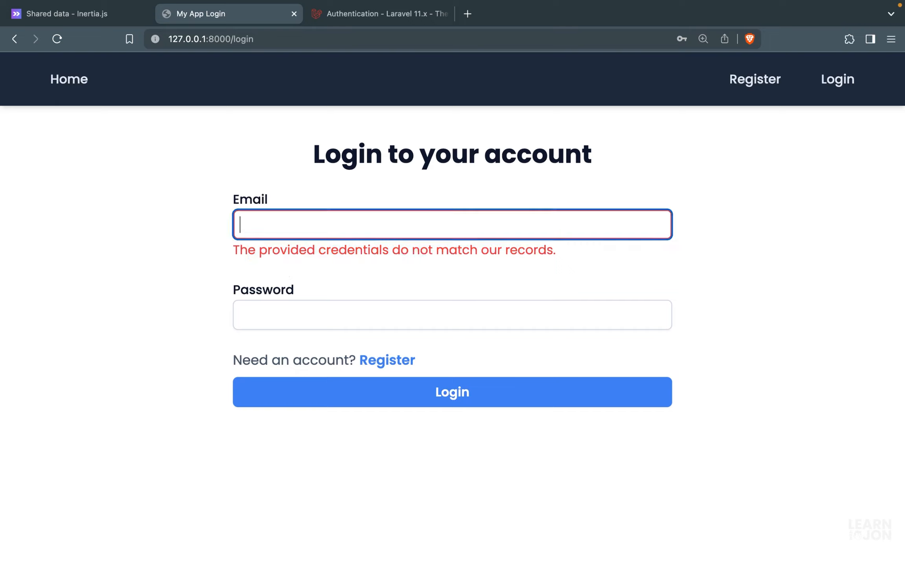
{"action": "type", "text": "jon@"}
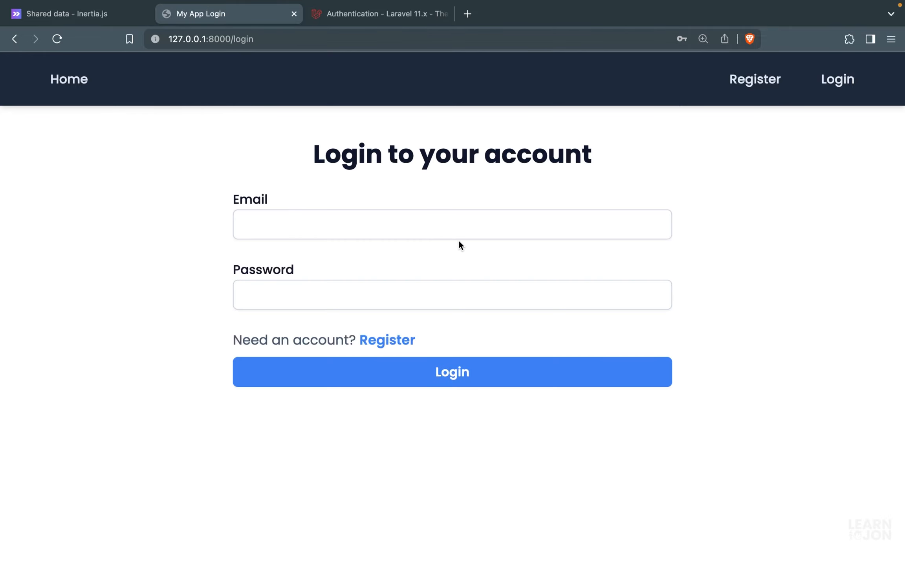
{"action": "mouse_move", "coordinate": [277, 329]}
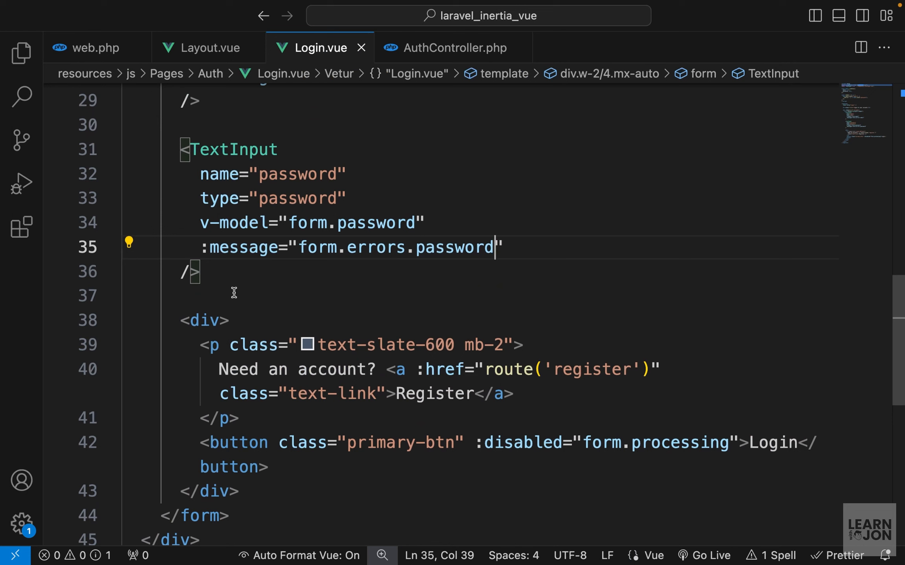
Add a checkbox input bound with v-model to form.remember in Login.vue
{"action": "type", "text": "div>"}
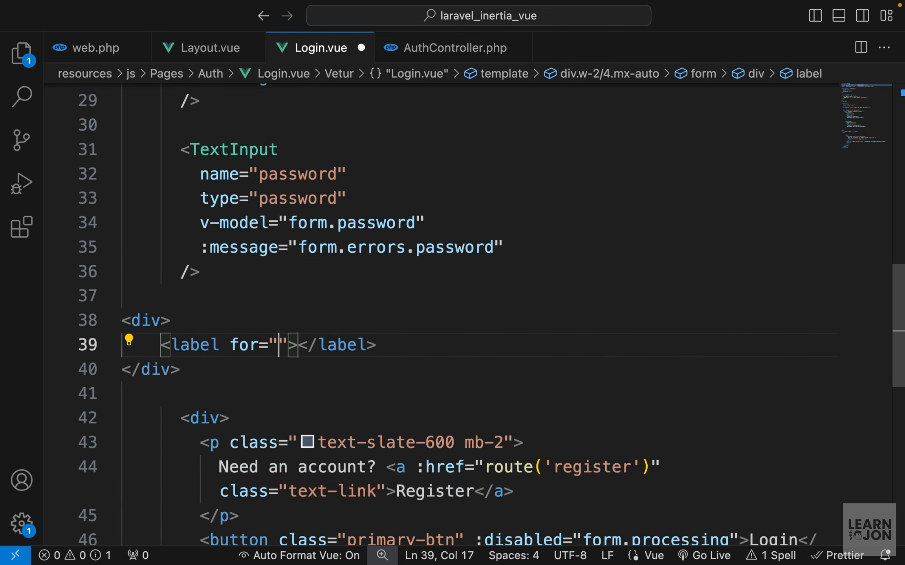
{"action": "type", "text": "<input type=\"checkbox\" name=\"\" id=\"\">"}
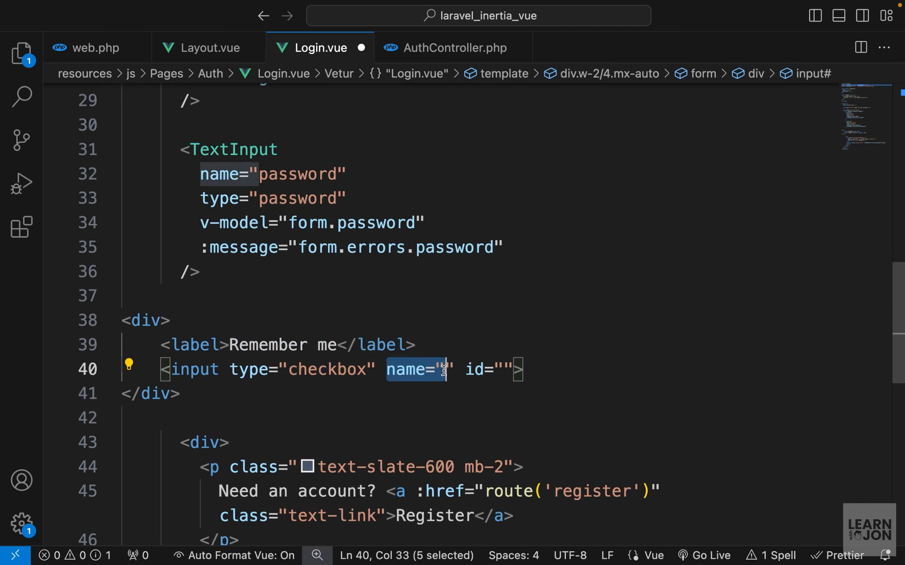
{"action": "type", "text": "v-model"}
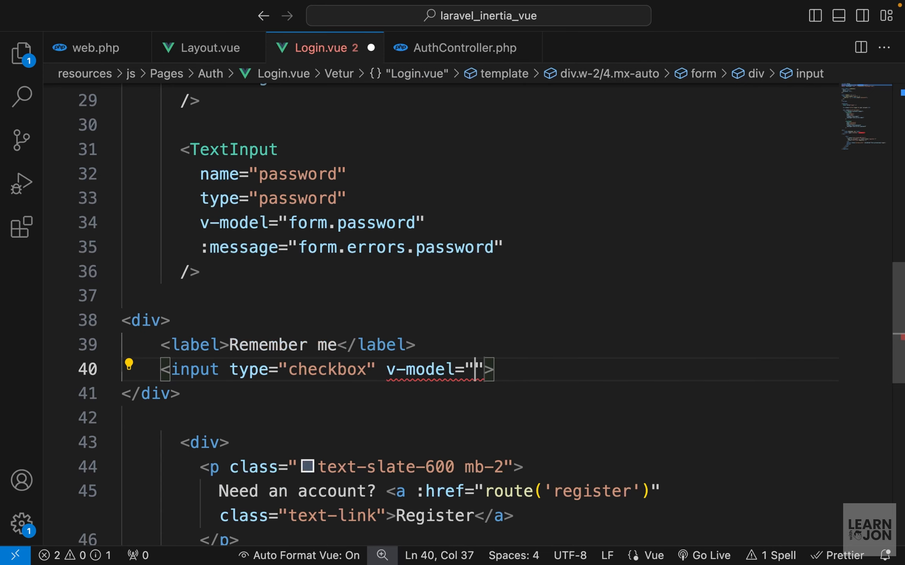
{"action": "type", "text": "form.remem"}
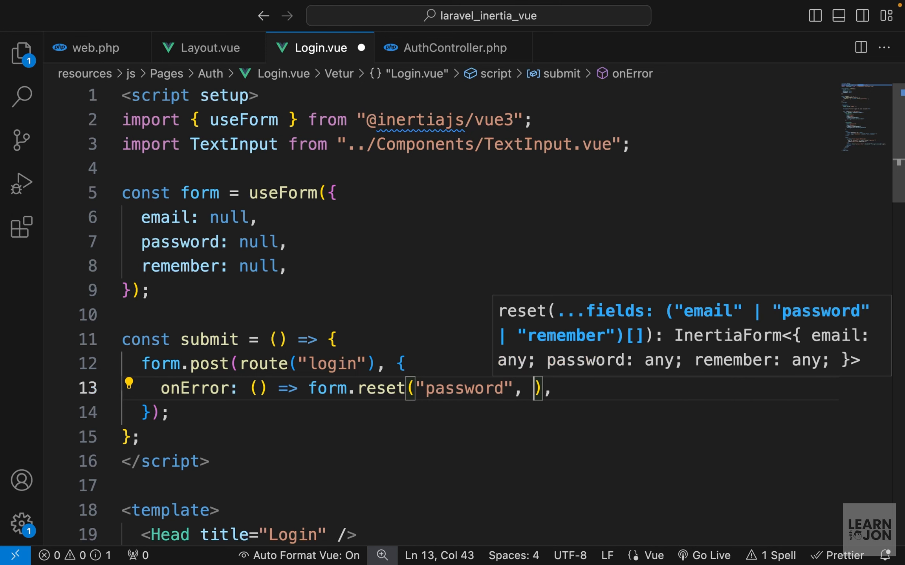
{"action": "scroll", "scroll_direction": "down", "scroll_amount": 3}
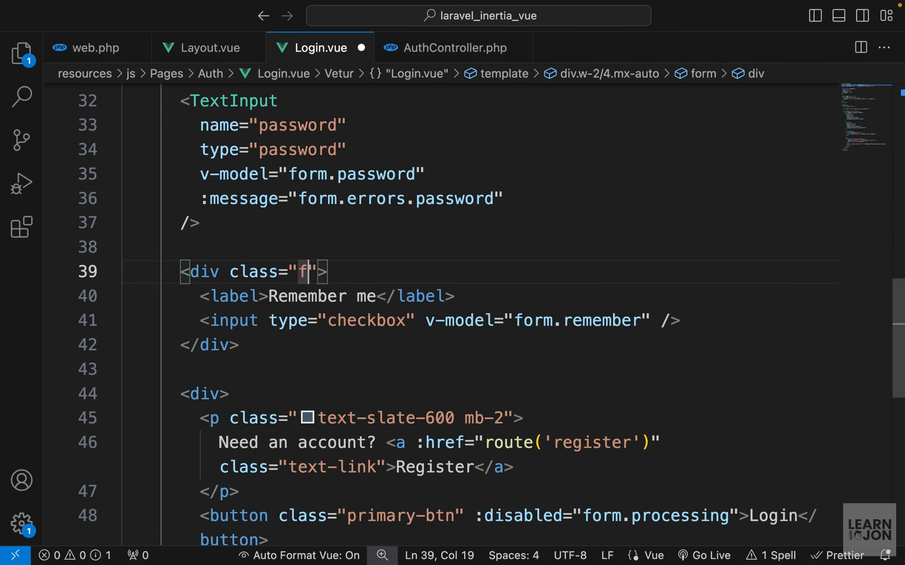
Wrap the Remember me checkbox and the Need an account paragraph in a flex justify-between mb-2 row
{"action": "type", "text": "lex items-center gap-2"}
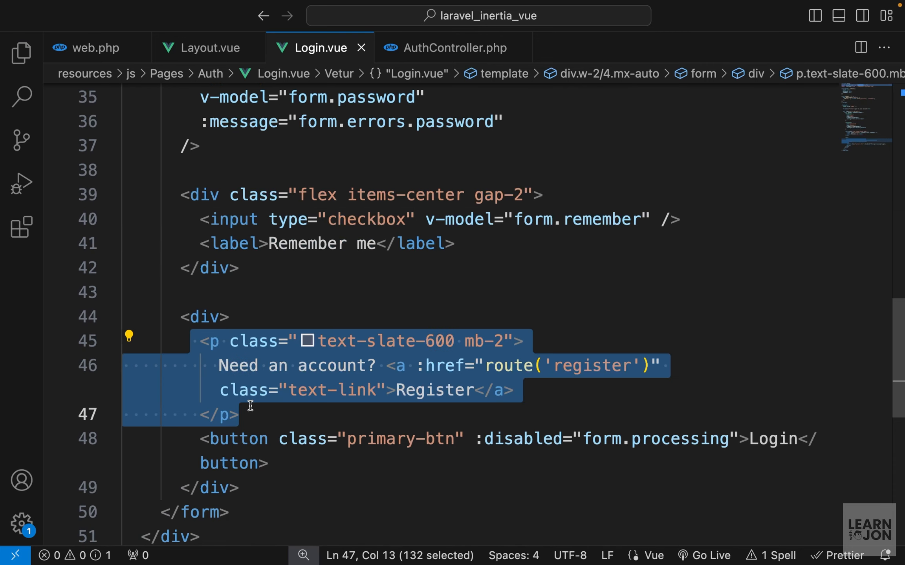
{"action": "key", "text": "Delete"}
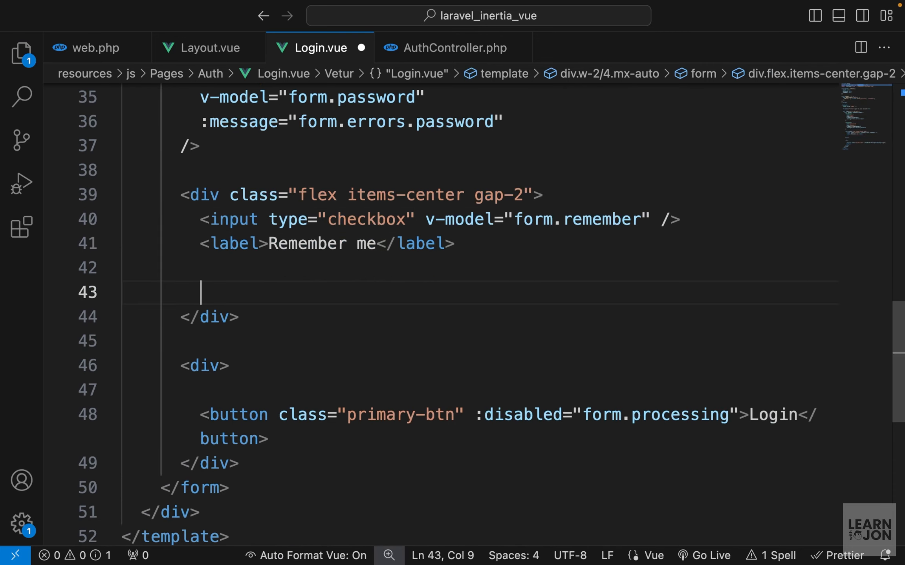
{"action": "type", "text": "<p class=\"text-slate-600 mb-2\">Need an account? <a :href=\"route('register')\" class=\"text-link\">Register</a></p>"}
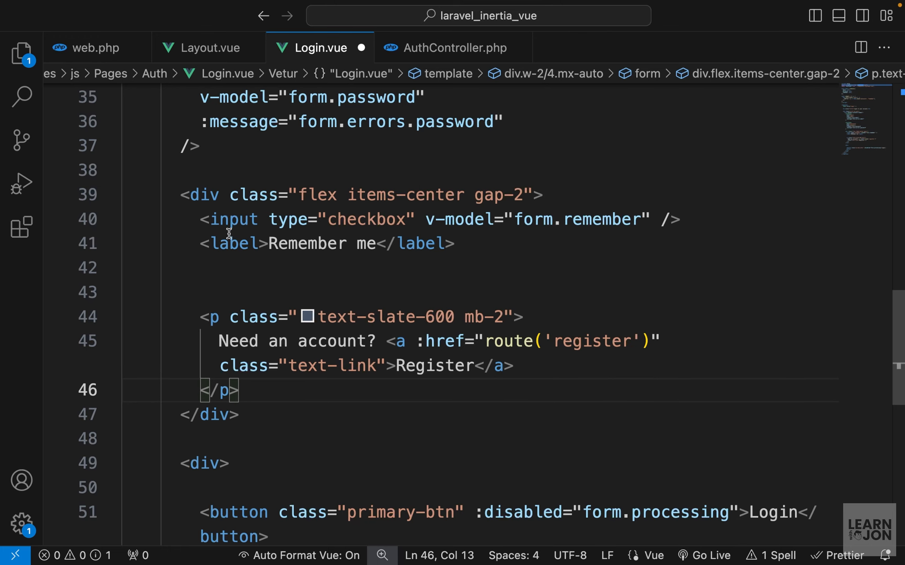
{"action": "left_click_drag", "start_coordinate": [199, 219], "coordinate": [456, 244]}
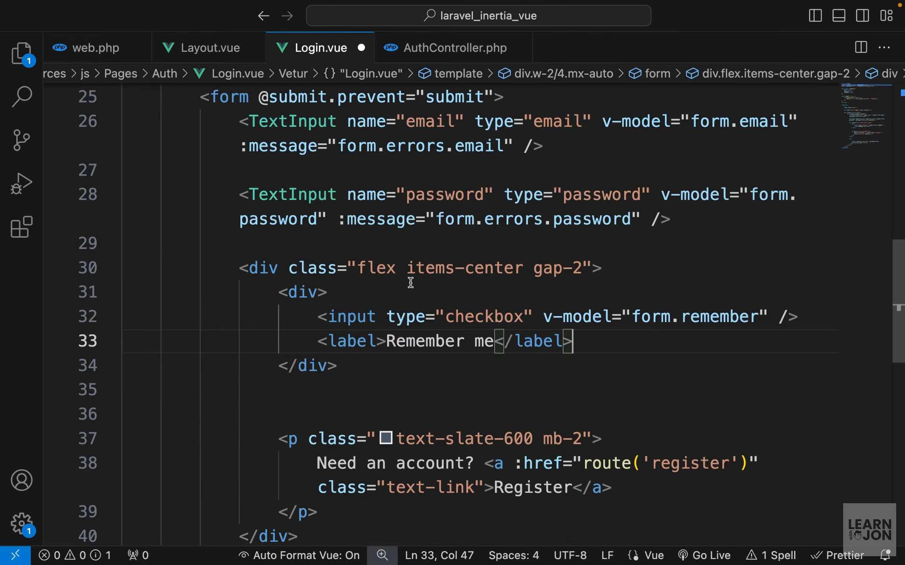
{"action": "key", "text": "ctrl+s"}
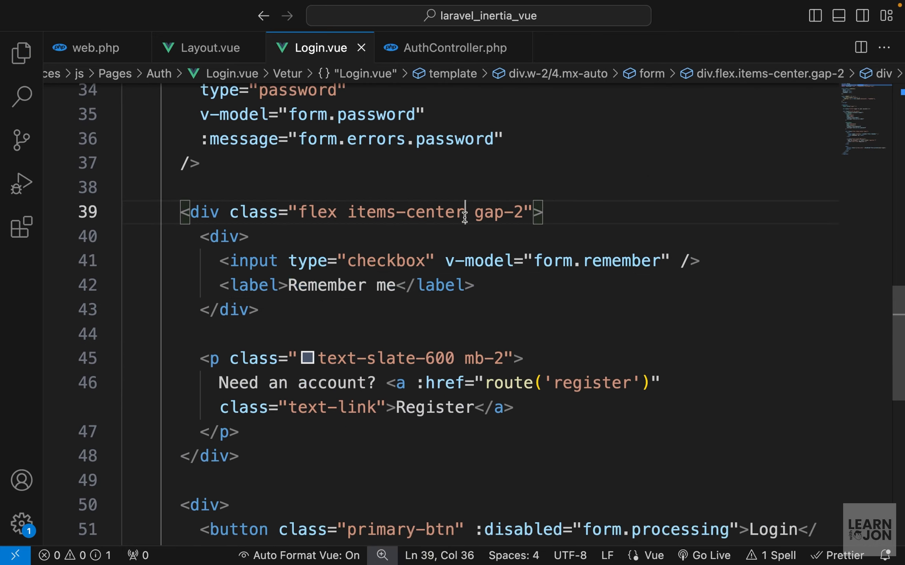
{"action": "type", "text": "justify"}
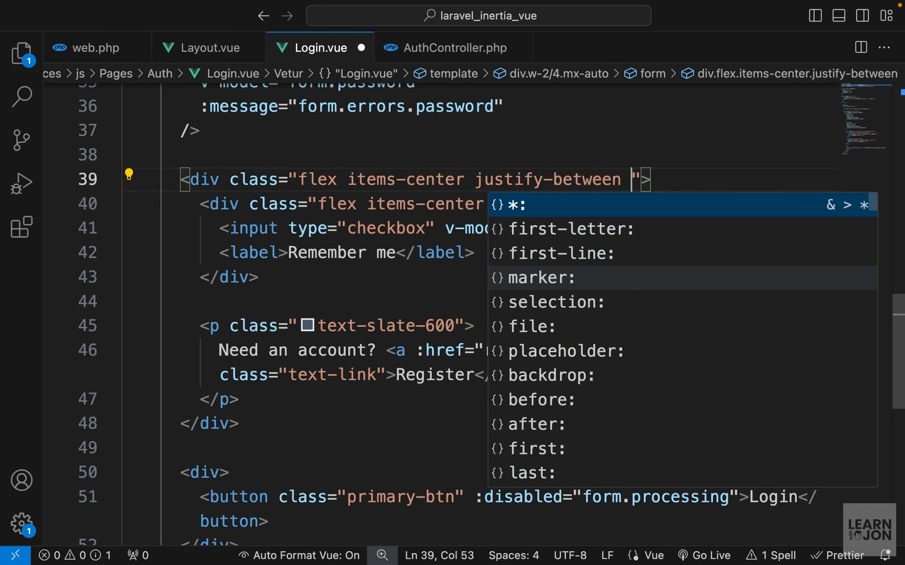
{"action": "type", "text": "mb-2"}
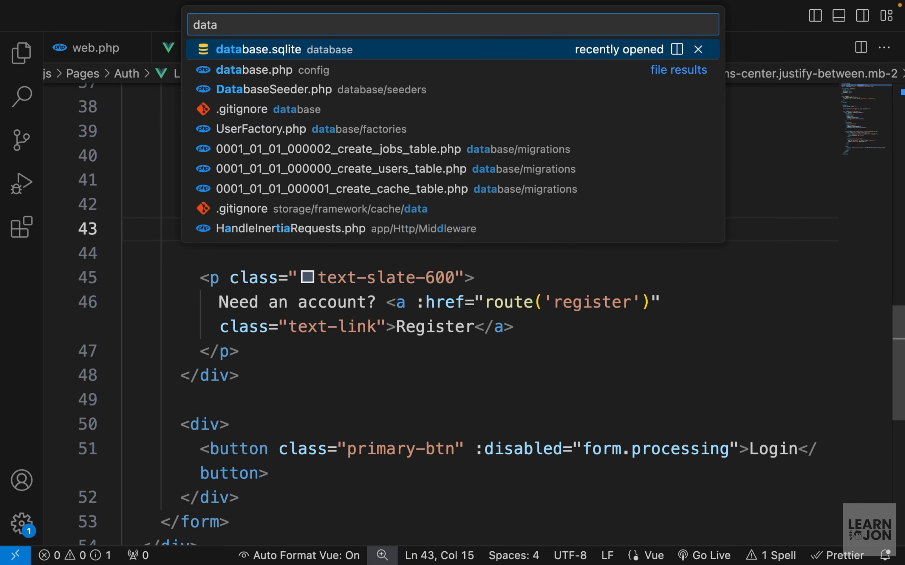
{"action": "left_click", "coordinate": [259, 49]}
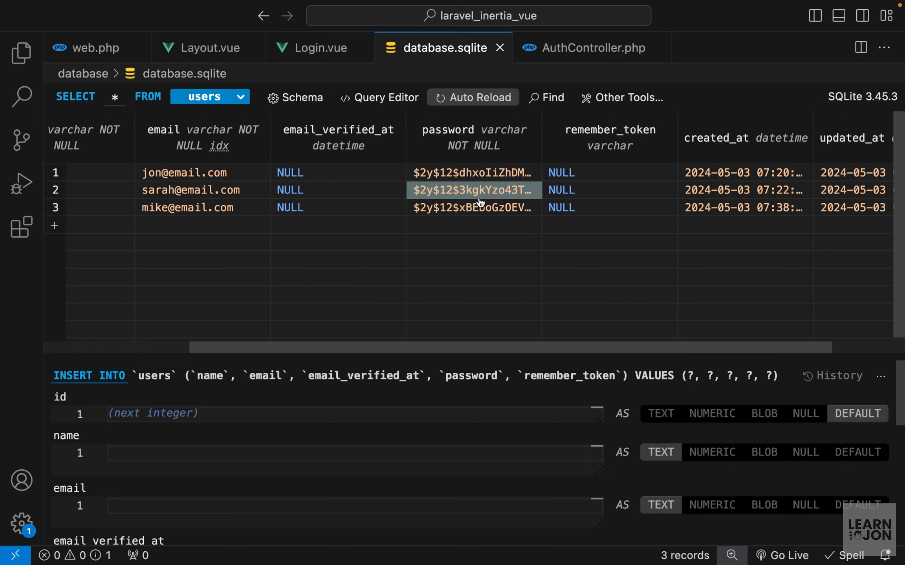
{"action": "scroll", "scroll_direction": "left", "scroll_amount": 3}
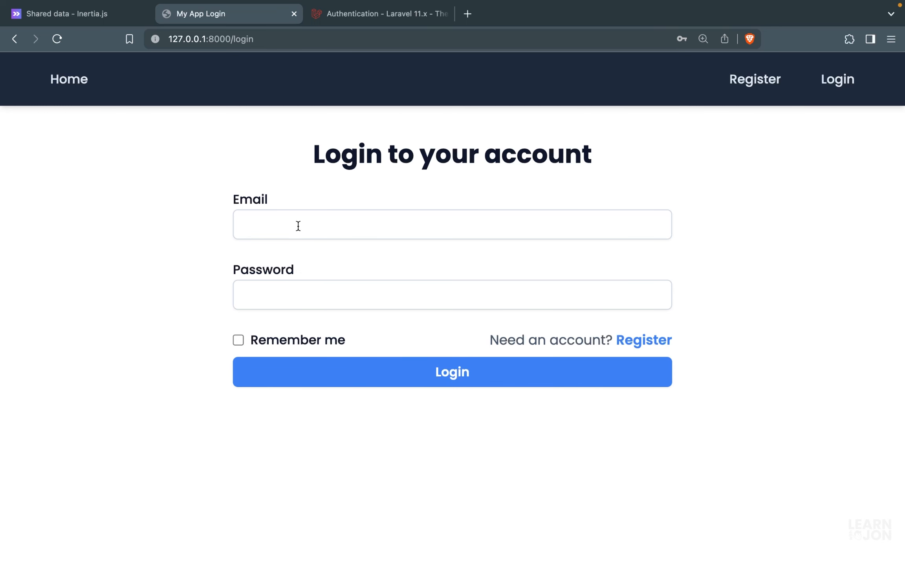
{"action": "type", "text": "•••"}
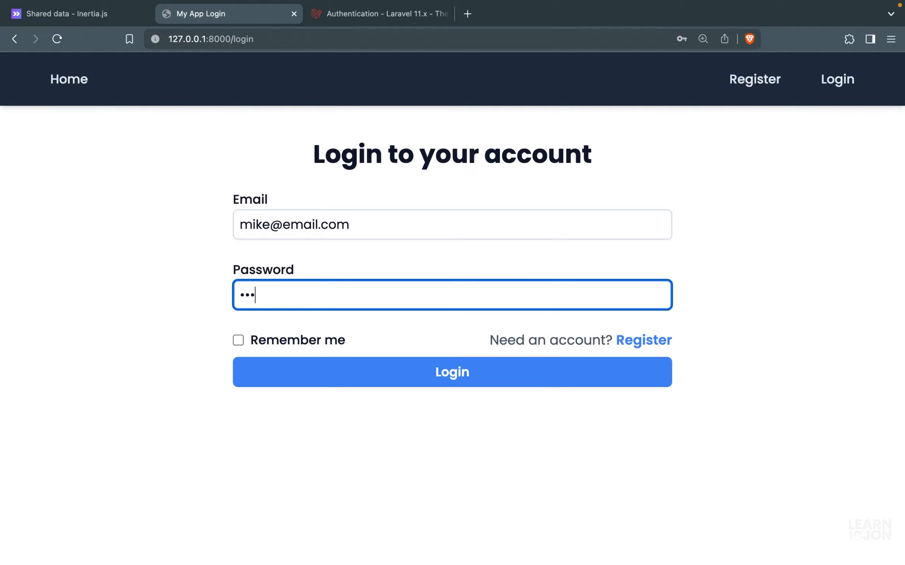
{"action": "left_click", "coordinate": [238, 340]}
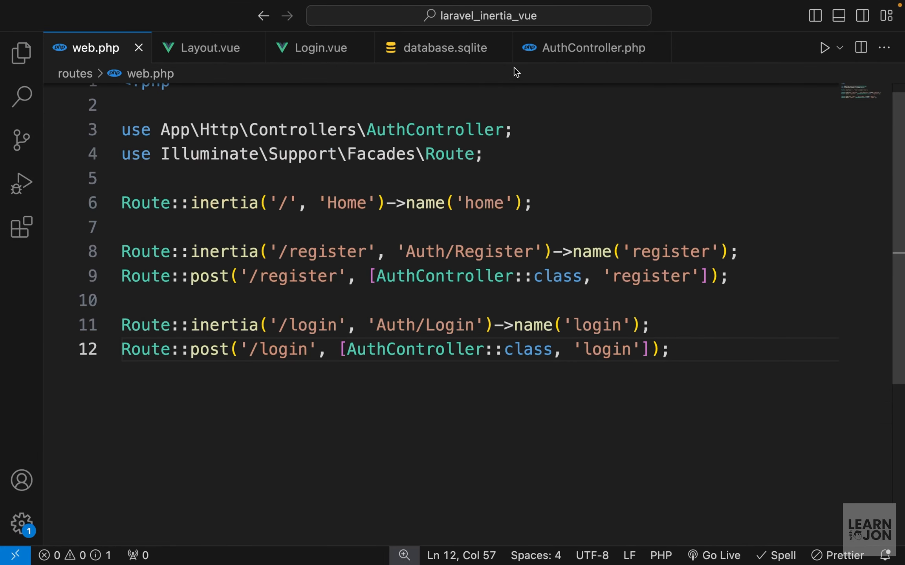
Pass $request->remember as second argument to Auth::attempt($fields), then retest login as mike
{"action": "left_click", "coordinate": [589, 47]}
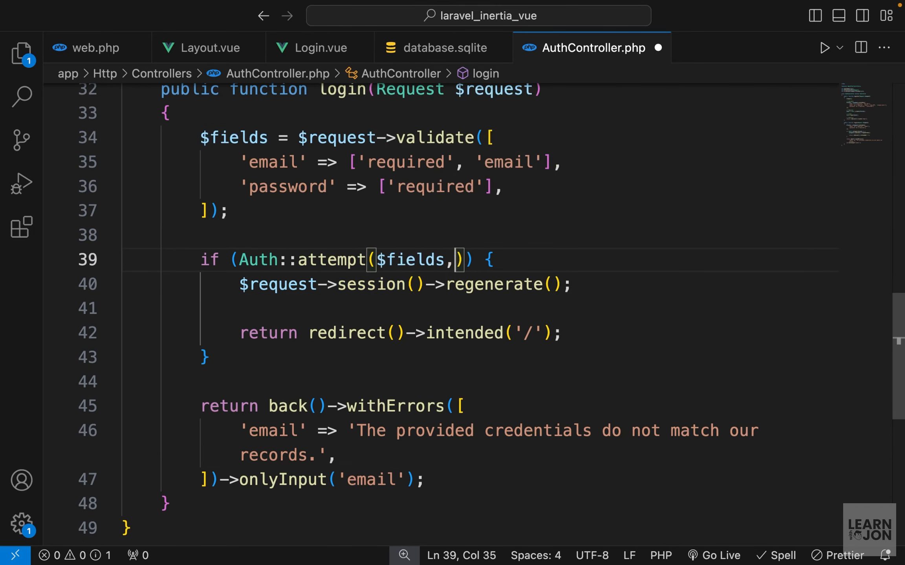
{"action": "type", "text": "$request->remember"}
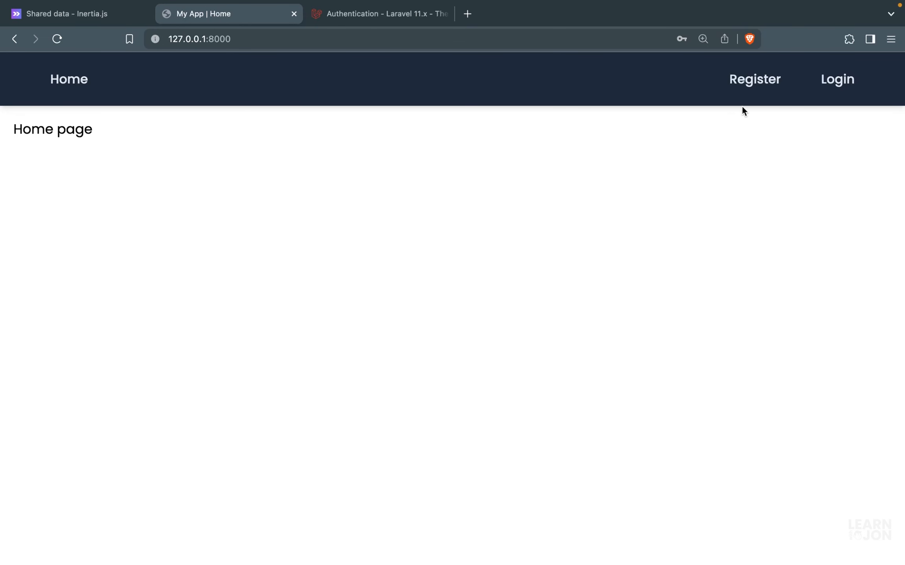
{"action": "type", "text": "mi"}
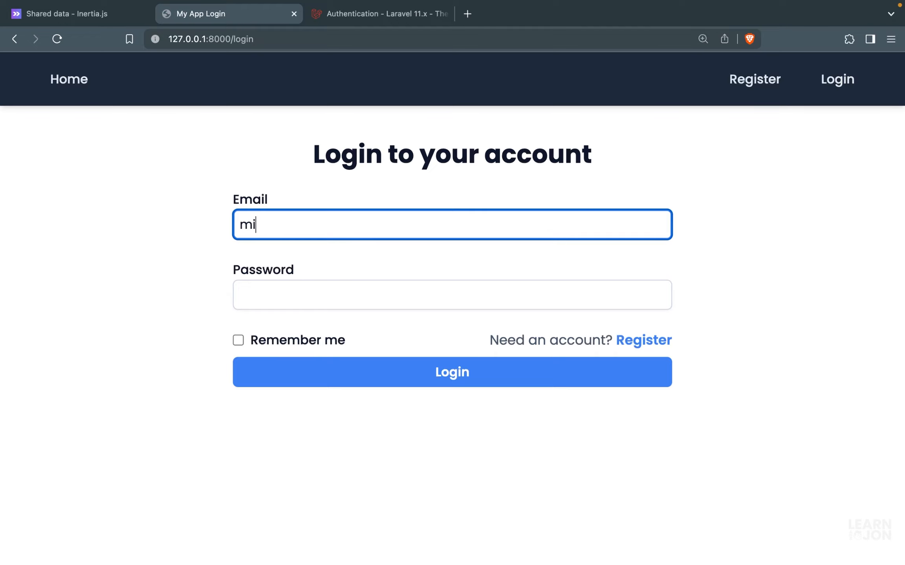
{"action": "left_click", "coordinate": [238, 340]}
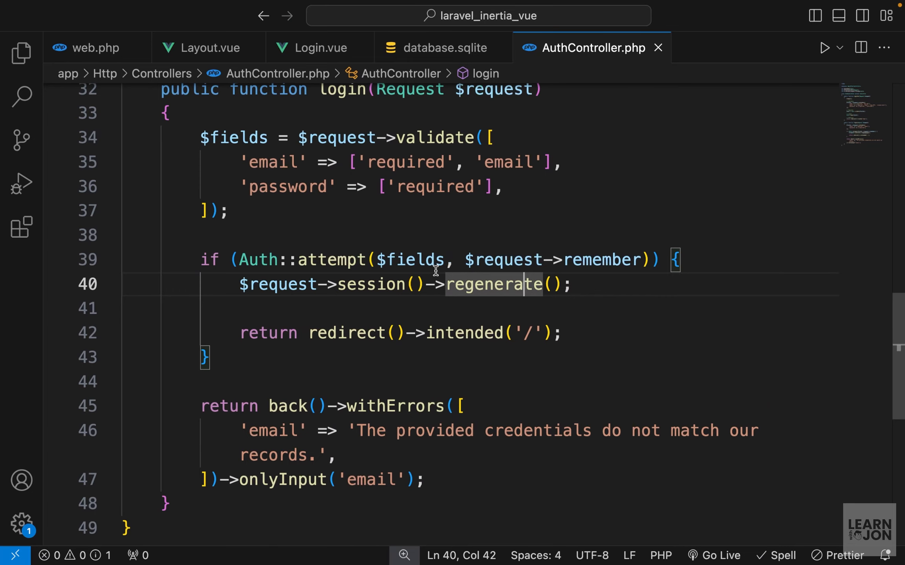
{"action": "left_click", "coordinate": [442, 47]}
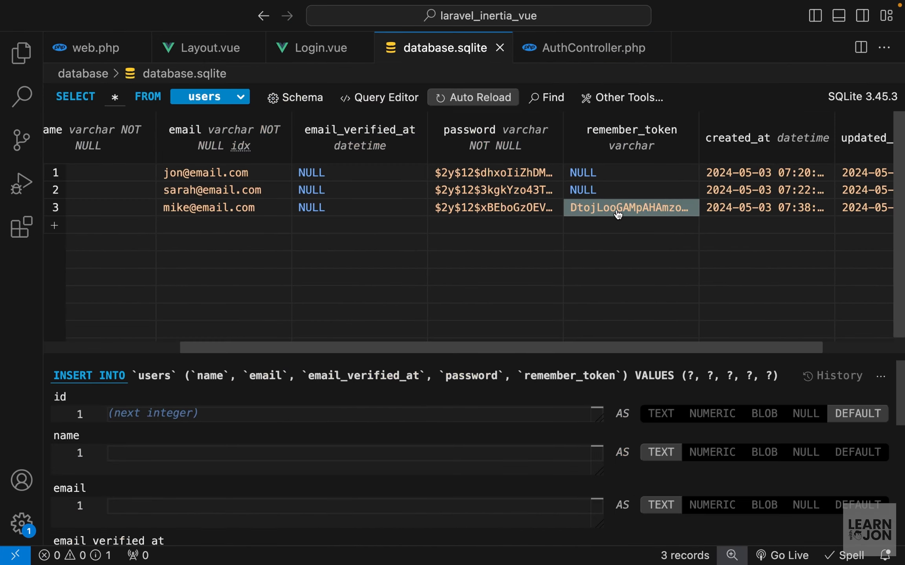
{"action": "left_click", "coordinate": [316, 47]}
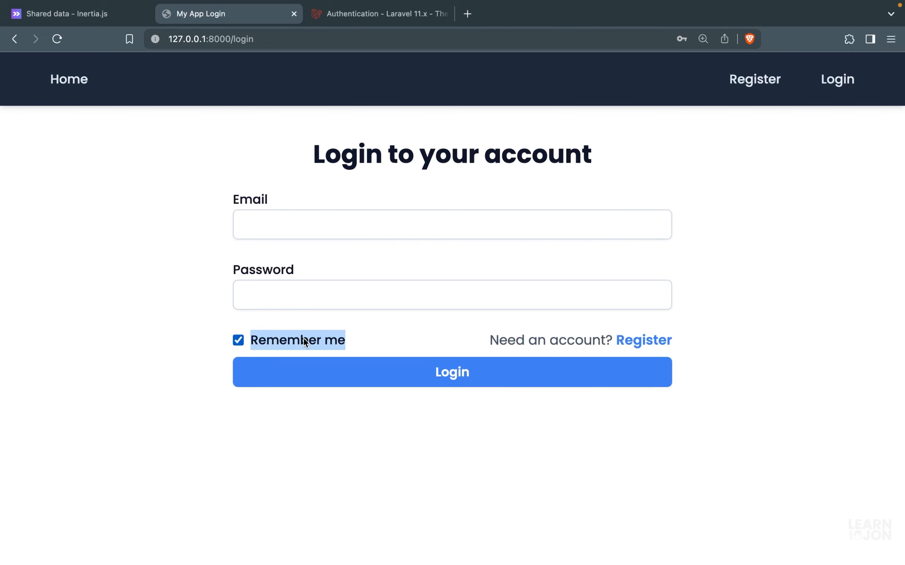
{"action": "left_click", "coordinate": [238, 340]}
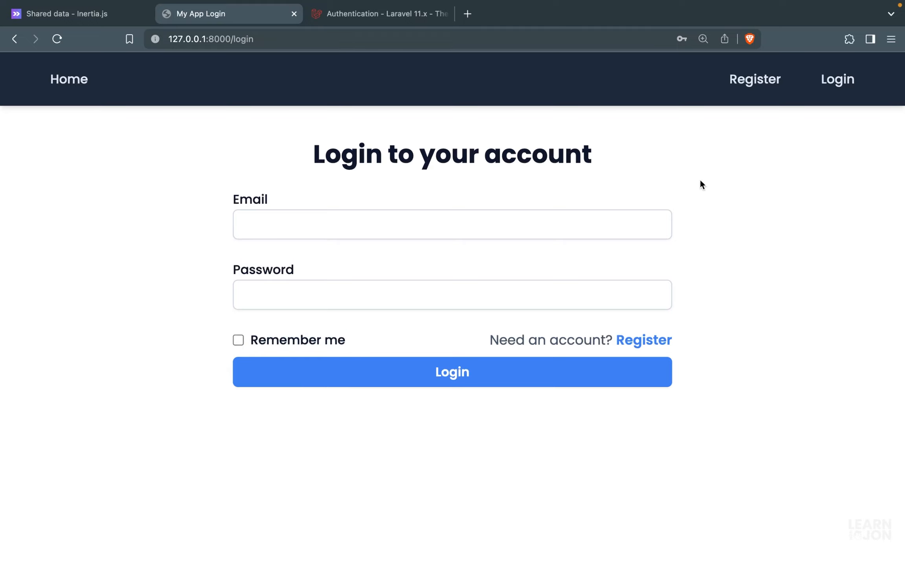